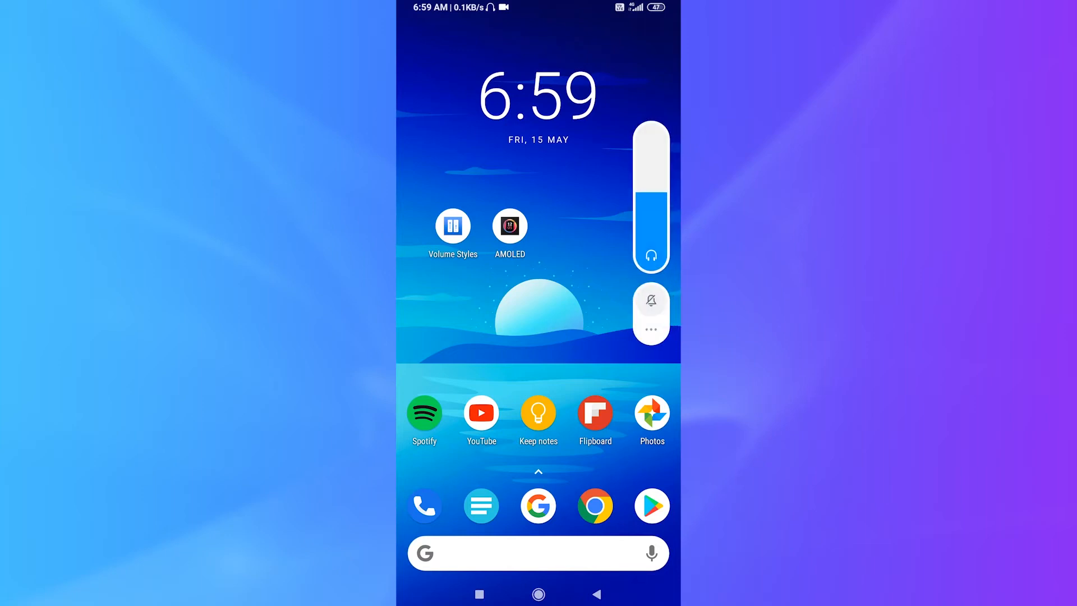
Launch the Volume Styles app from its home screen icon.
{"action": "left_click", "coordinate": [650, 328]}
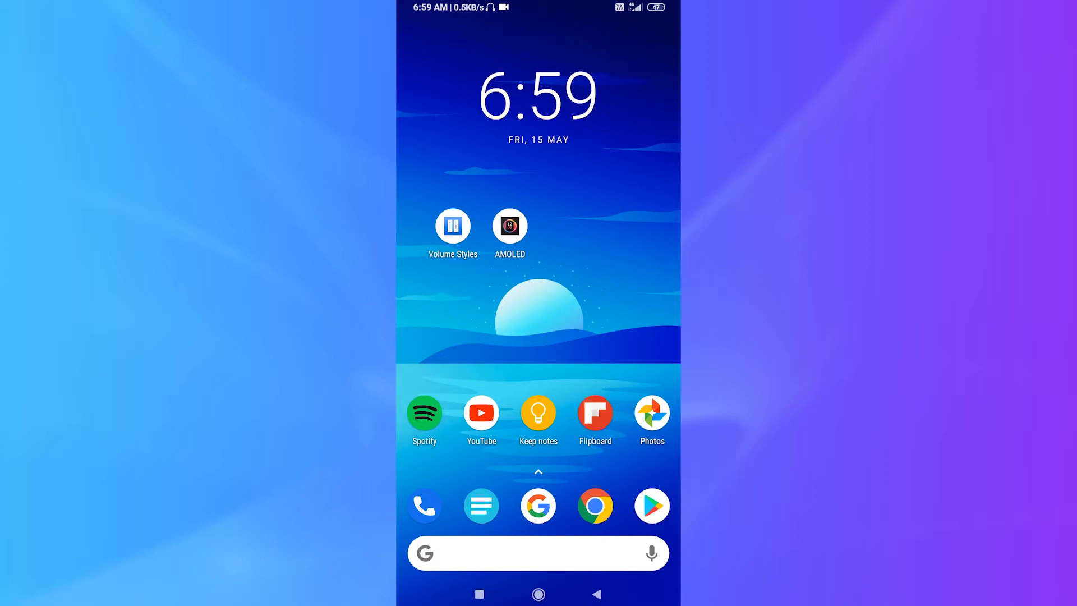
{"action": "left_click", "coordinate": [453, 225]}
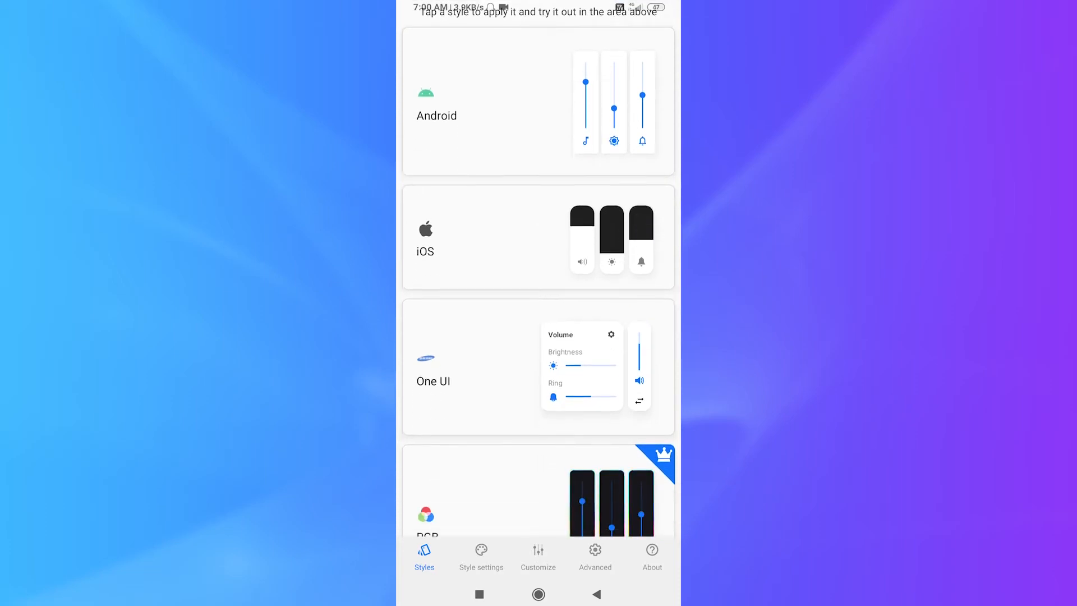
Browse the Styles catalogue, then go to the Style settings page.
{"action": "scroll", "scroll_direction": "down", "scroll_amount": 3}
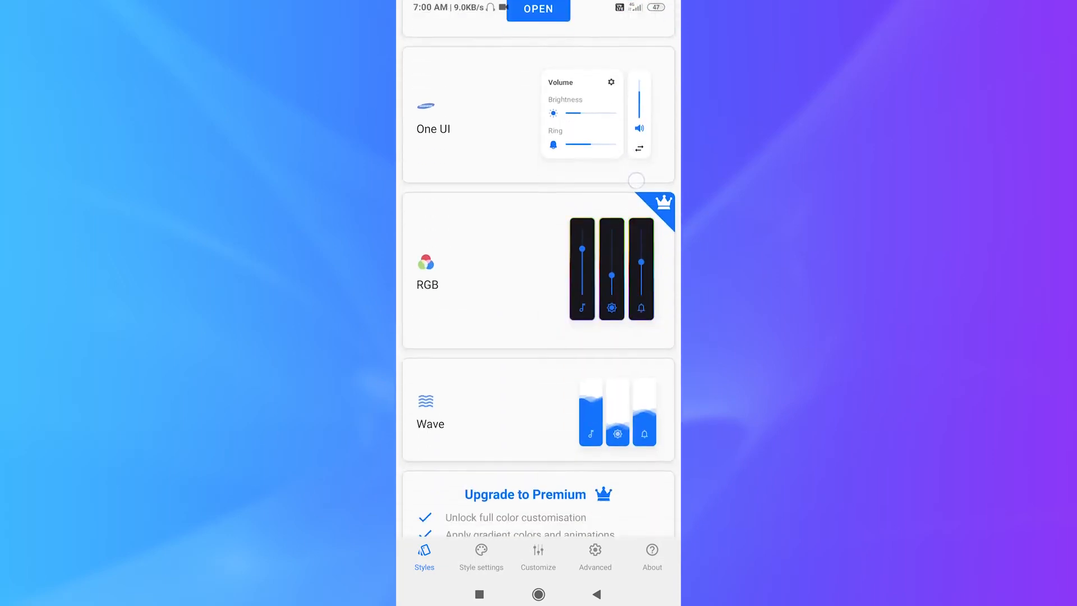
{"action": "scroll", "scroll_direction": "down", "scroll_amount": 3}
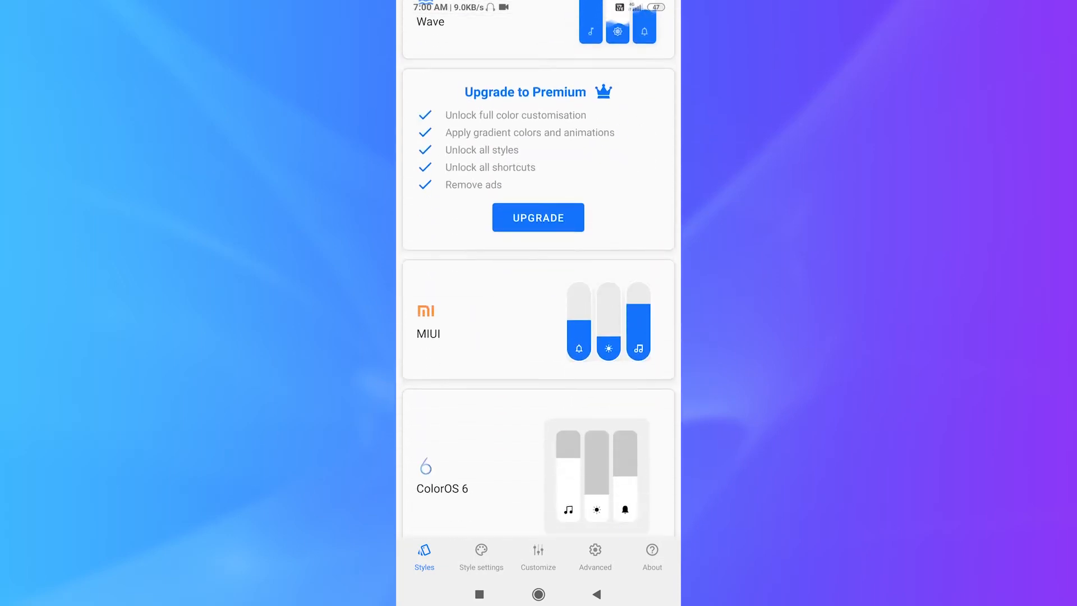
{"action": "scroll", "scroll_direction": "up", "scroll_amount": 3}
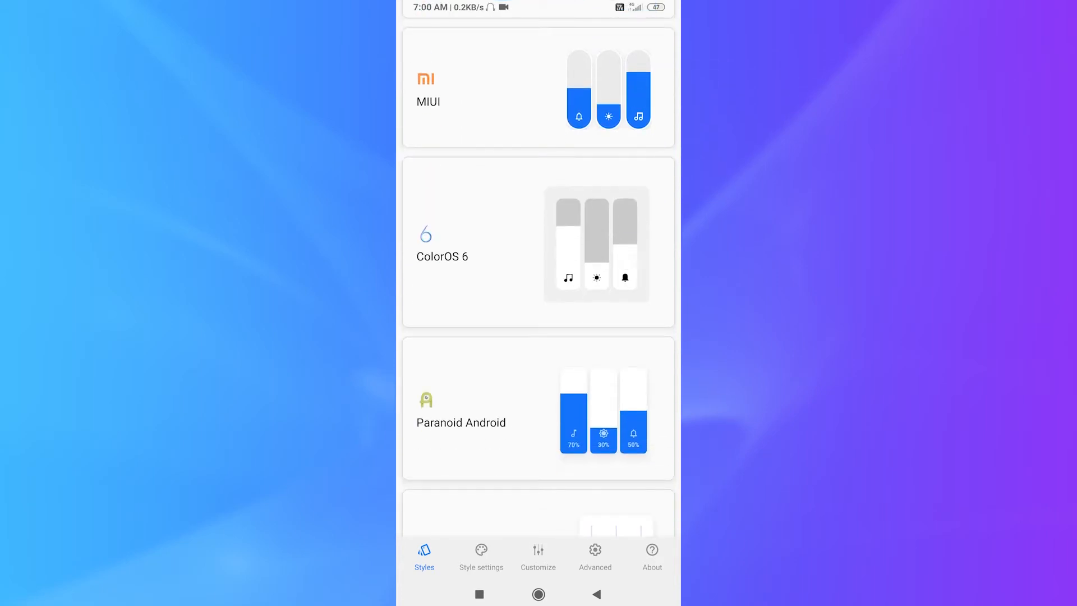
{"action": "scroll", "scroll_direction": "down", "scroll_amount": 3}
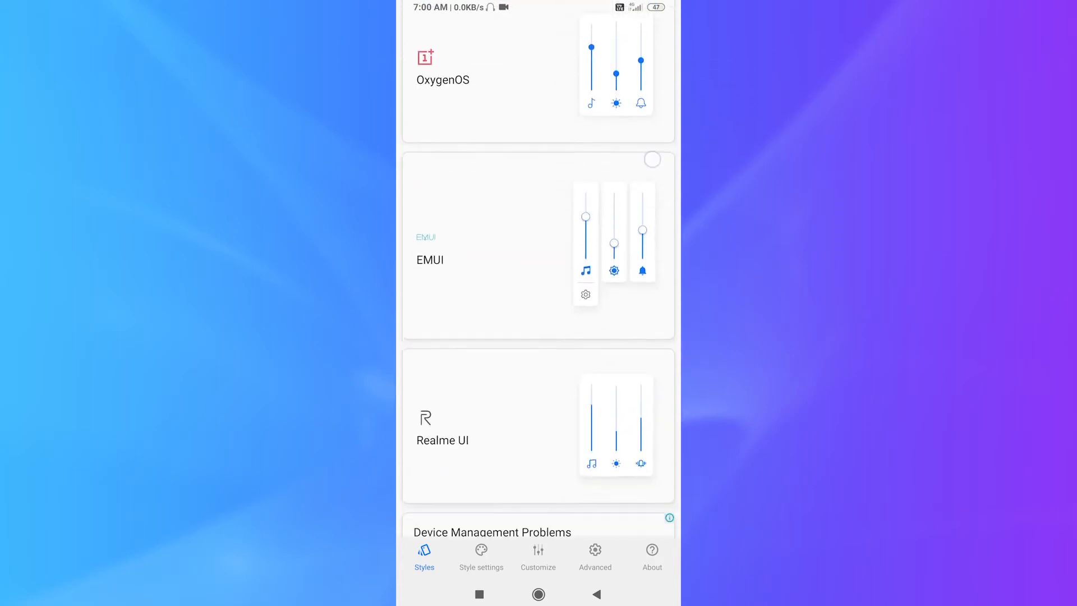
{"action": "scroll", "scroll_direction": "down", "scroll_amount": 3}
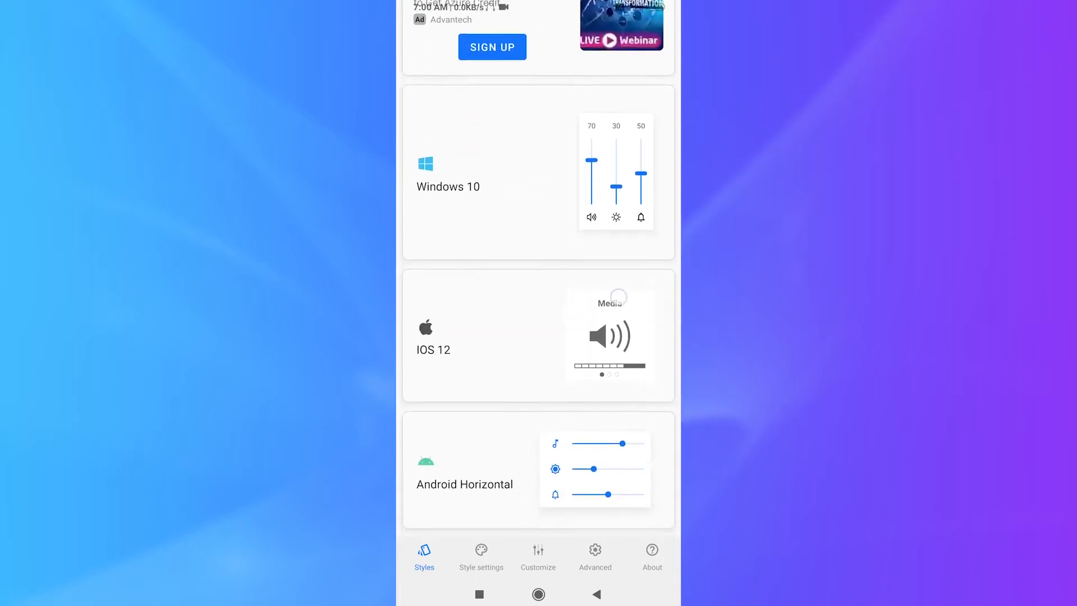
{"action": "scroll", "scroll_direction": "down", "scroll_amount": 3}
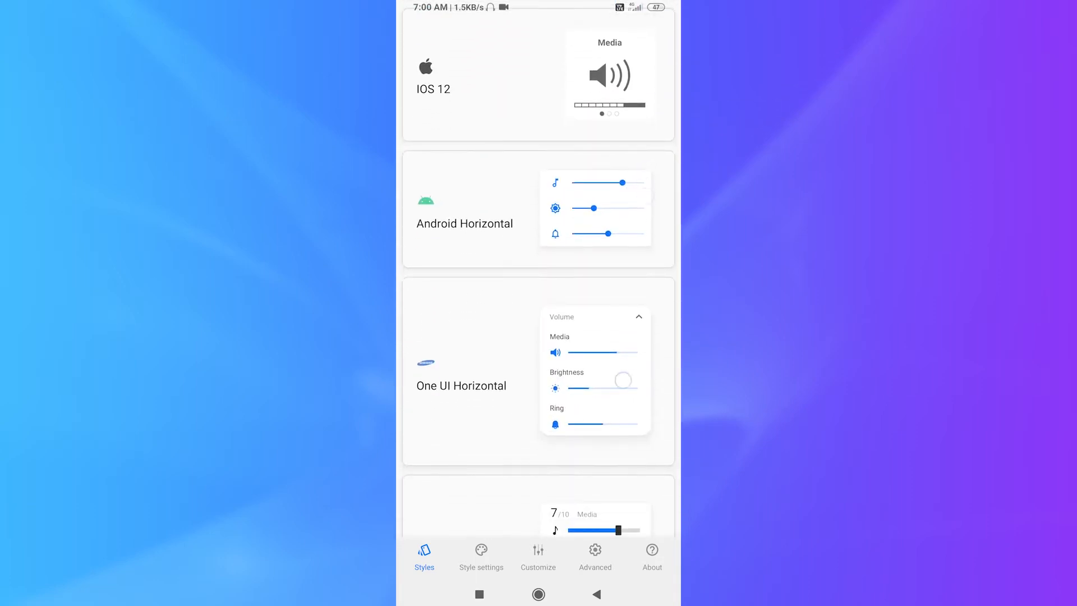
{"action": "scroll", "scroll_direction": "down", "scroll_amount": 3}
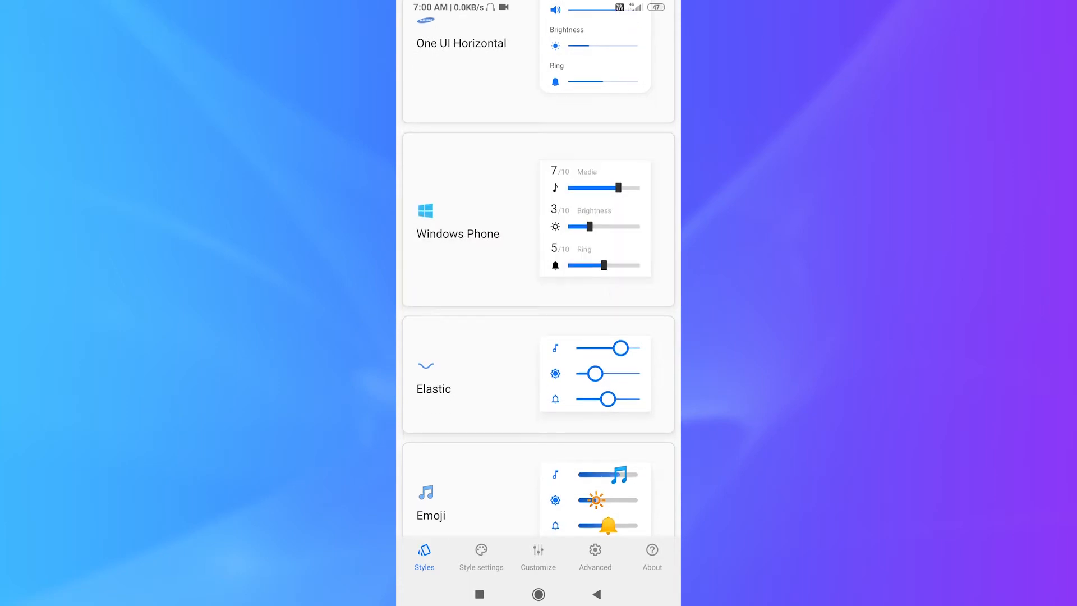
{"action": "left_click", "coordinate": [481, 557]}
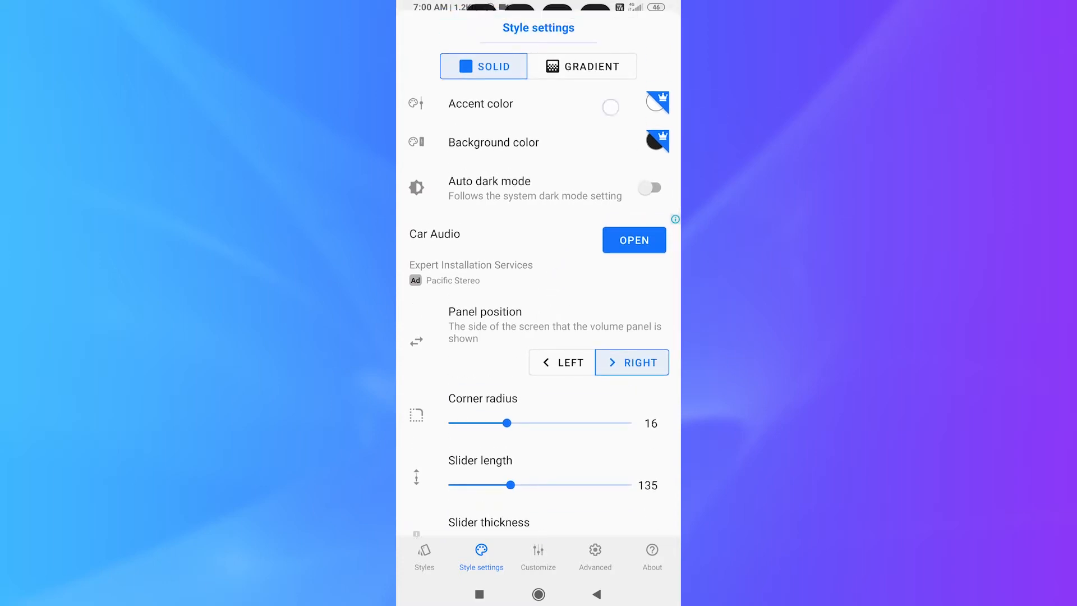
Preview gradient accent colours, dismissing the premium notice and editing the green colour.
{"action": "left_click", "coordinate": [582, 66]}
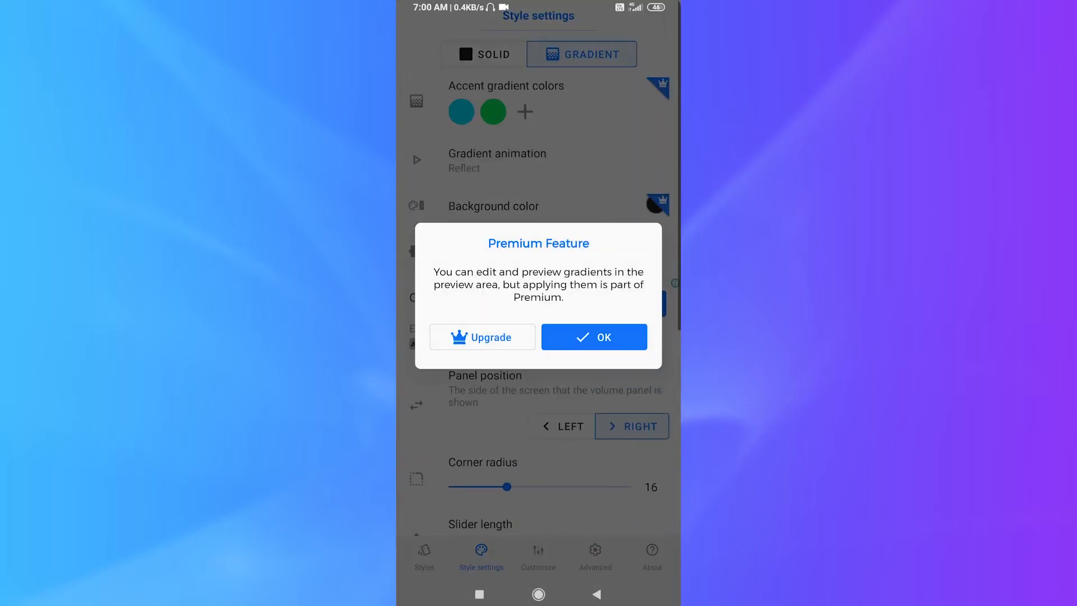
{"action": "left_click", "coordinate": [594, 337]}
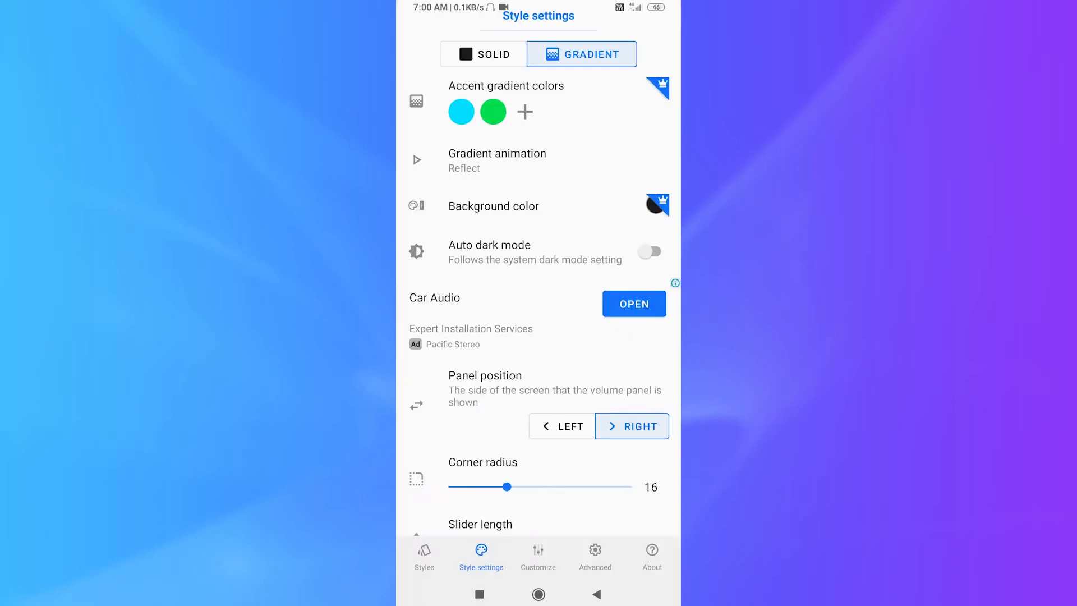
{"action": "left_click", "coordinate": [492, 111]}
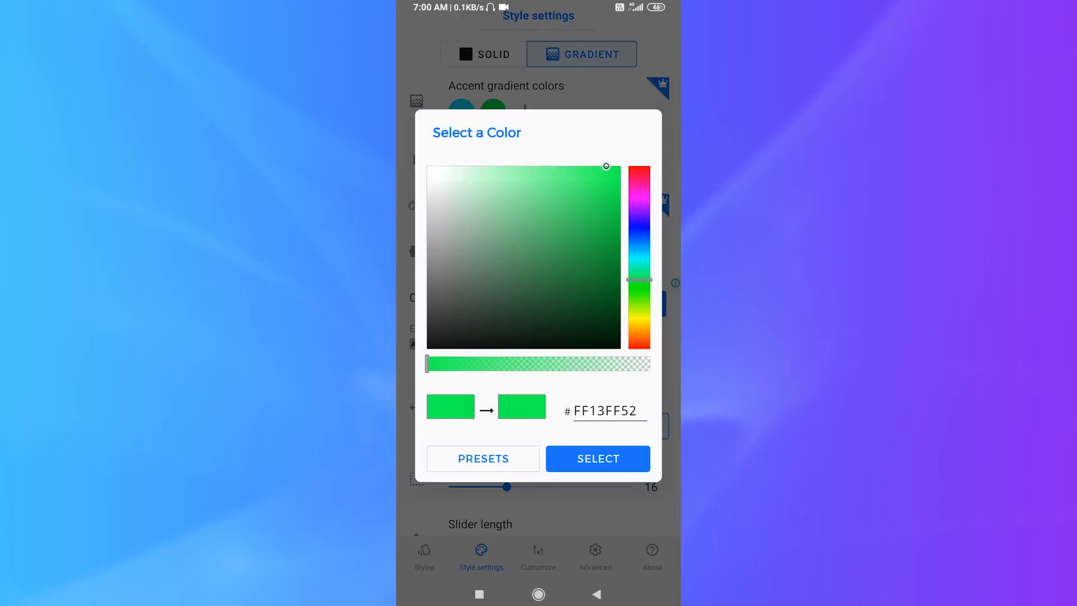
{"action": "left_click", "coordinate": [597, 458]}
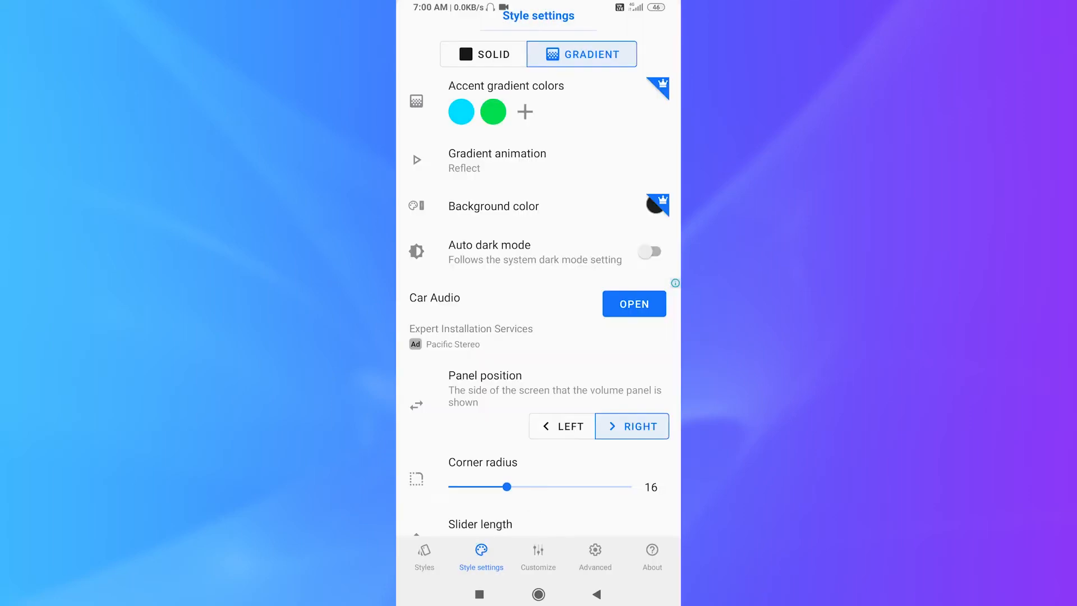
Revert to solid accent colours and go back to the Styles list.
{"action": "left_click", "coordinate": [483, 54]}
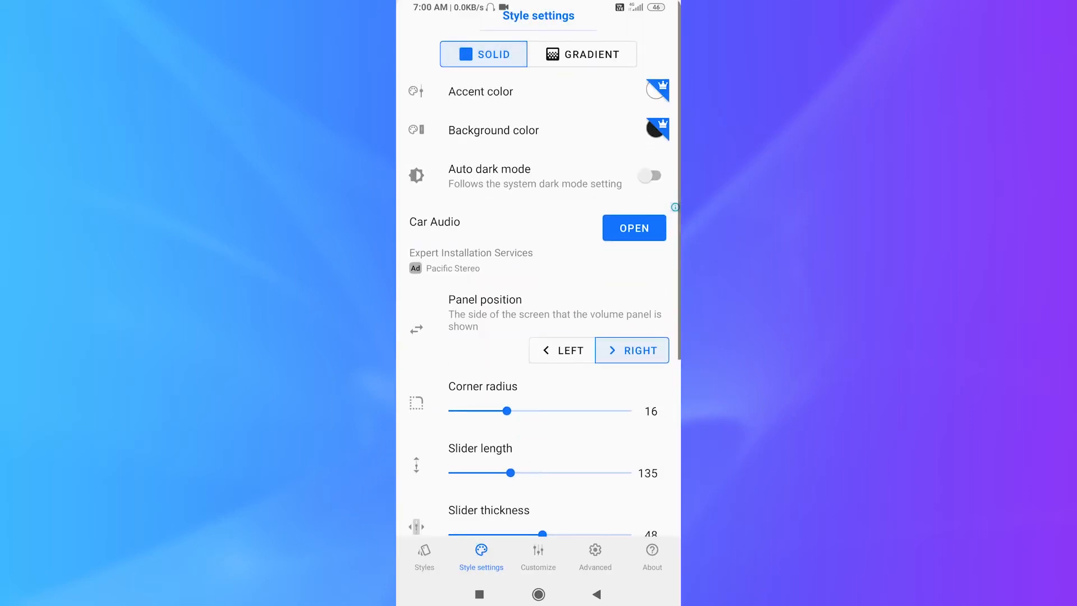
{"action": "scroll", "scroll_direction": "down", "scroll_amount": 3}
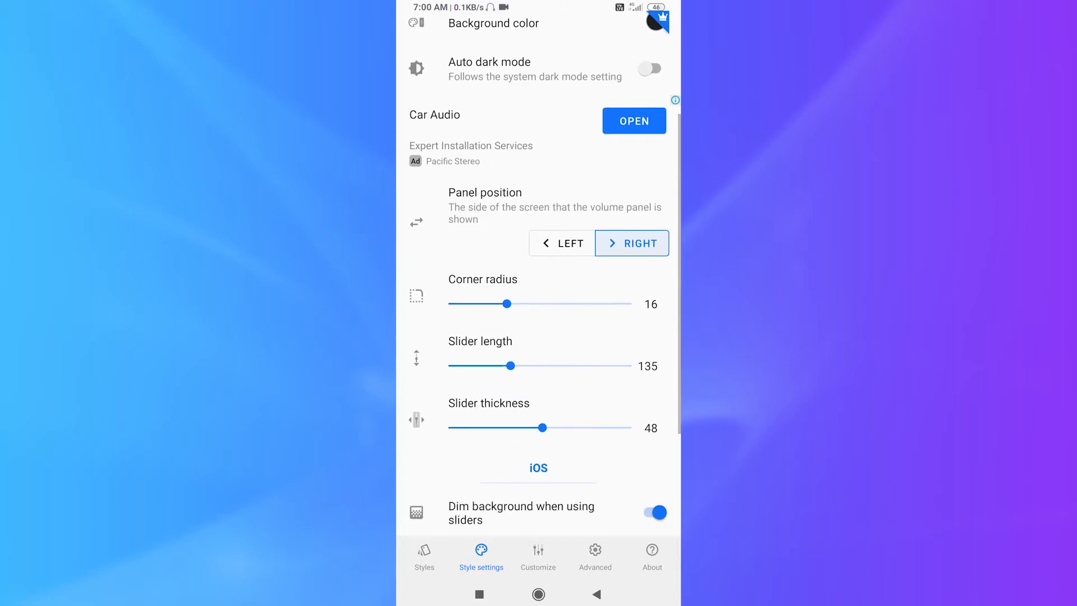
{"action": "scroll", "scroll_direction": "down", "scroll_amount": 3}
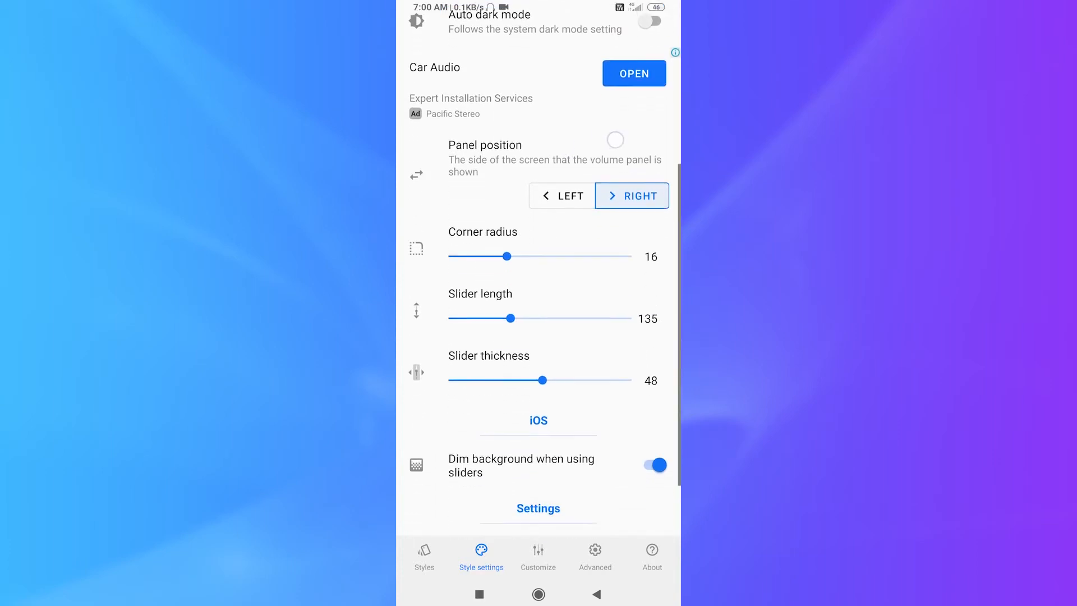
{"action": "left_click", "coordinate": [424, 556]}
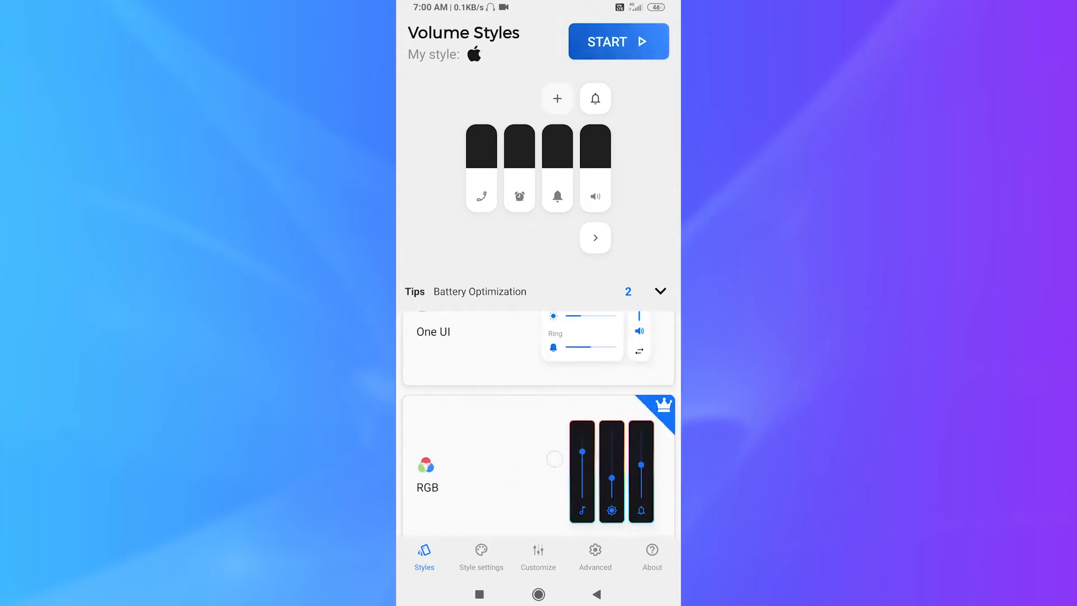
Start the panel and go to the Volume Styles accessibility service in Settings.
{"action": "left_click", "coordinate": [617, 41]}
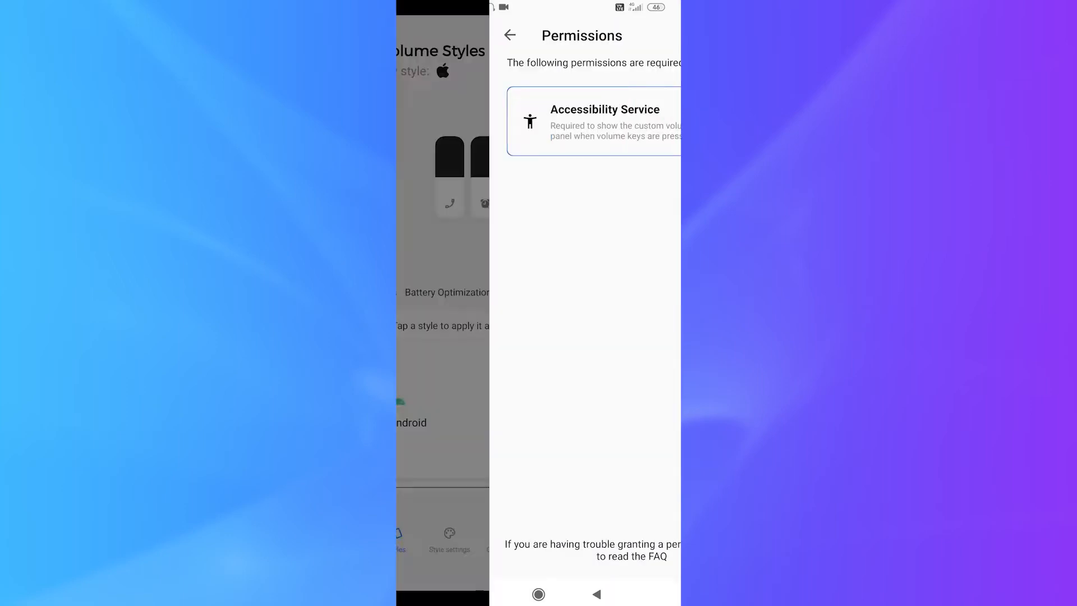
{"action": "left_click", "coordinate": [594, 122]}
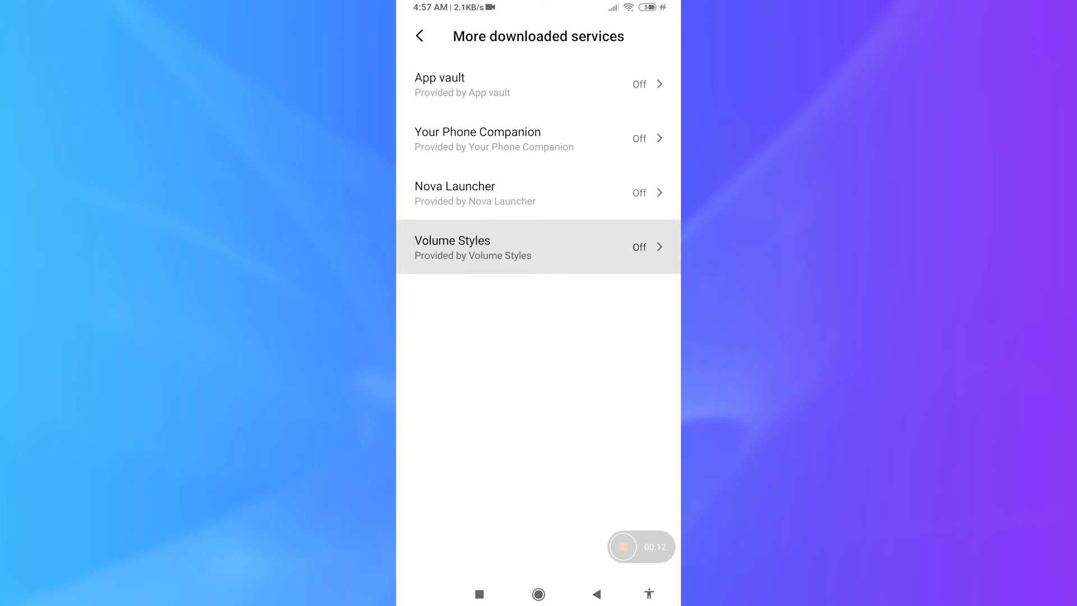
{"action": "left_click", "coordinate": [538, 247]}
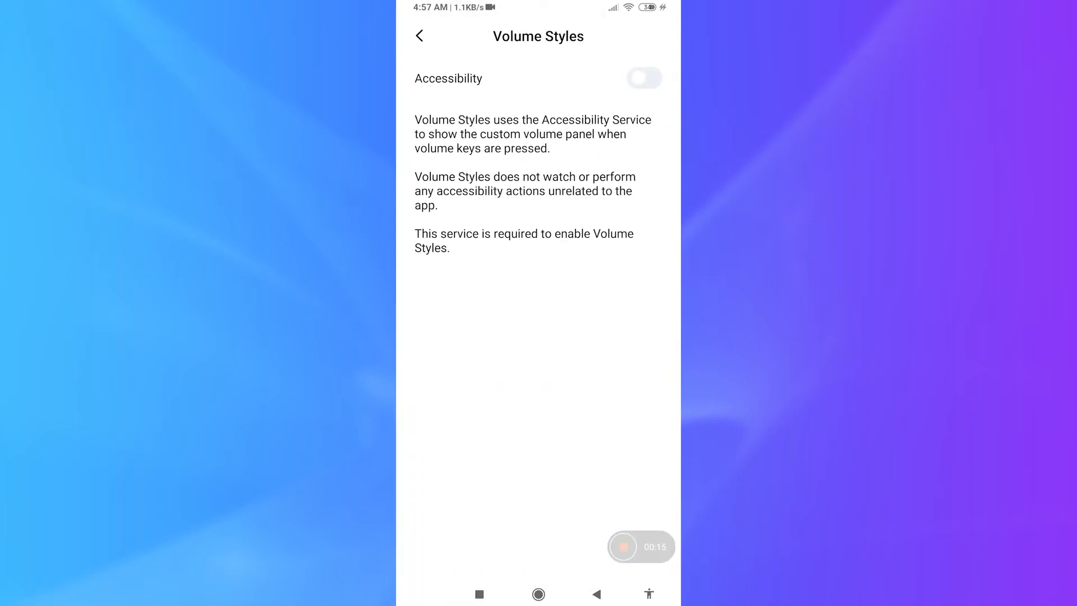
Enable the accessibility service, then try the Android and iOS panels fully expanded.
{"action": "left_click", "coordinate": [641, 78]}
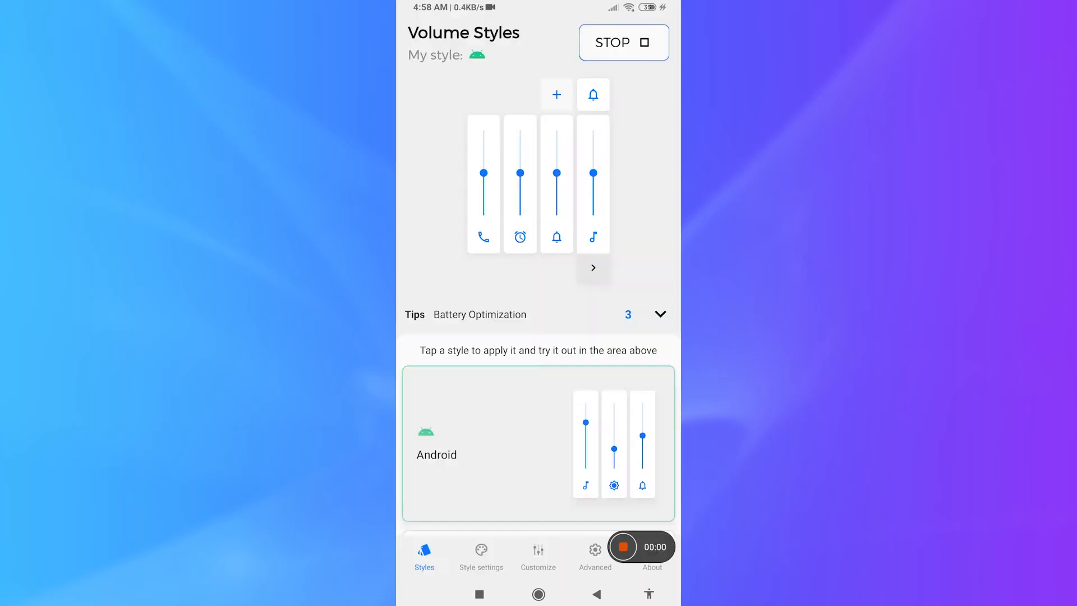
{"action": "left_click", "coordinate": [623, 547]}
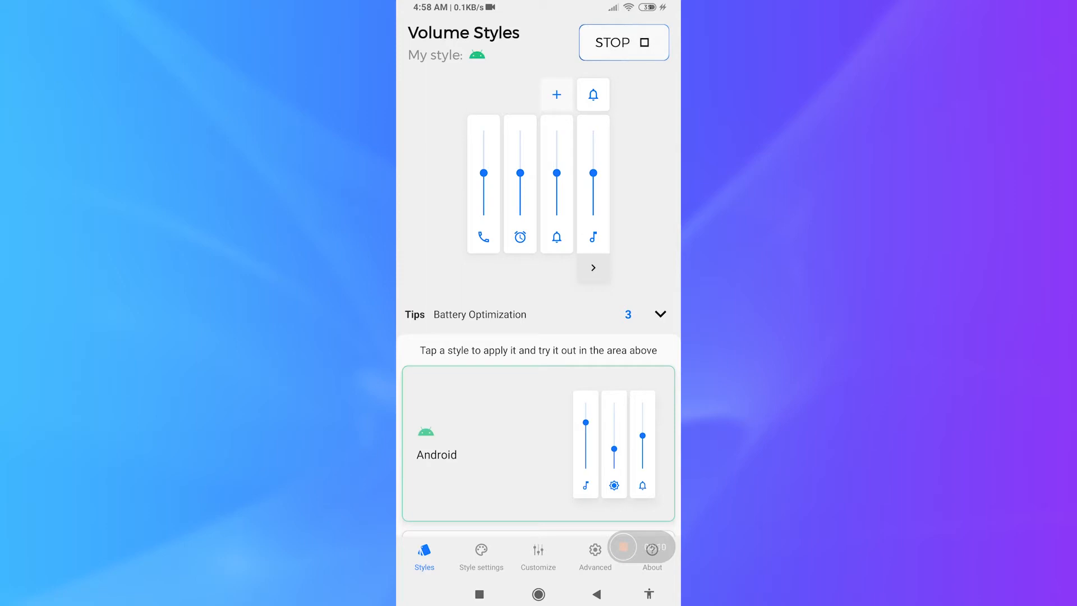
{"action": "left_click", "coordinate": [592, 267]}
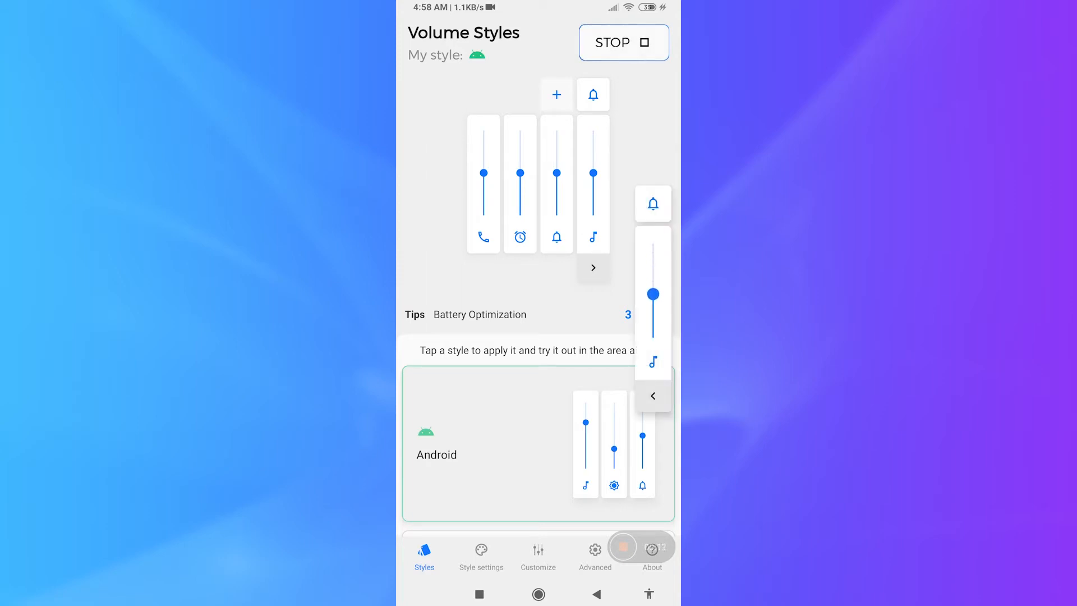
{"action": "left_click", "coordinate": [652, 395]}
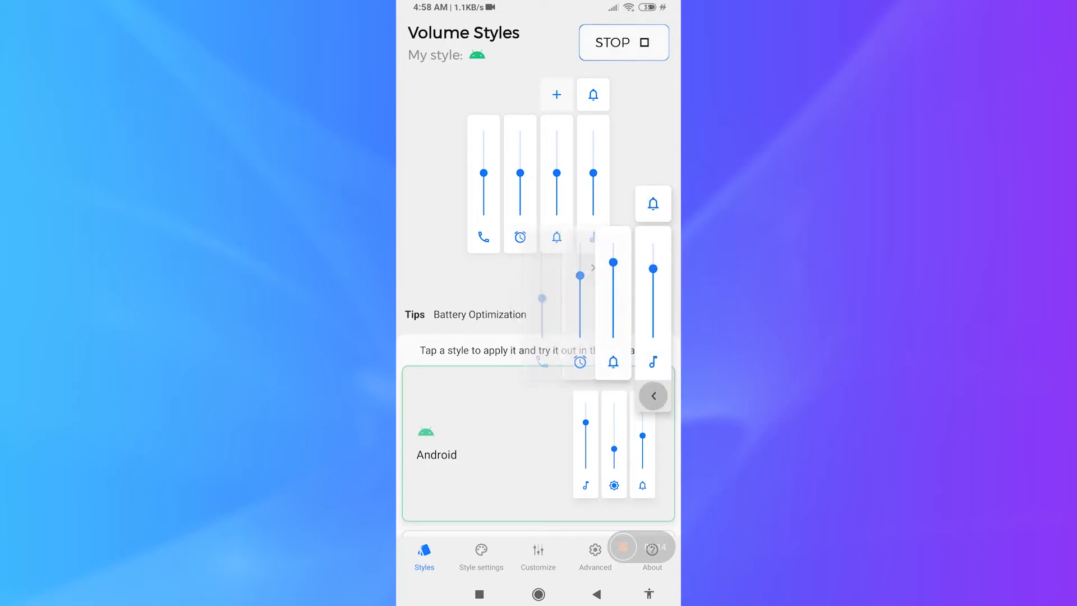
{"action": "scroll", "scroll_direction": "down", "scroll_amount": 3}
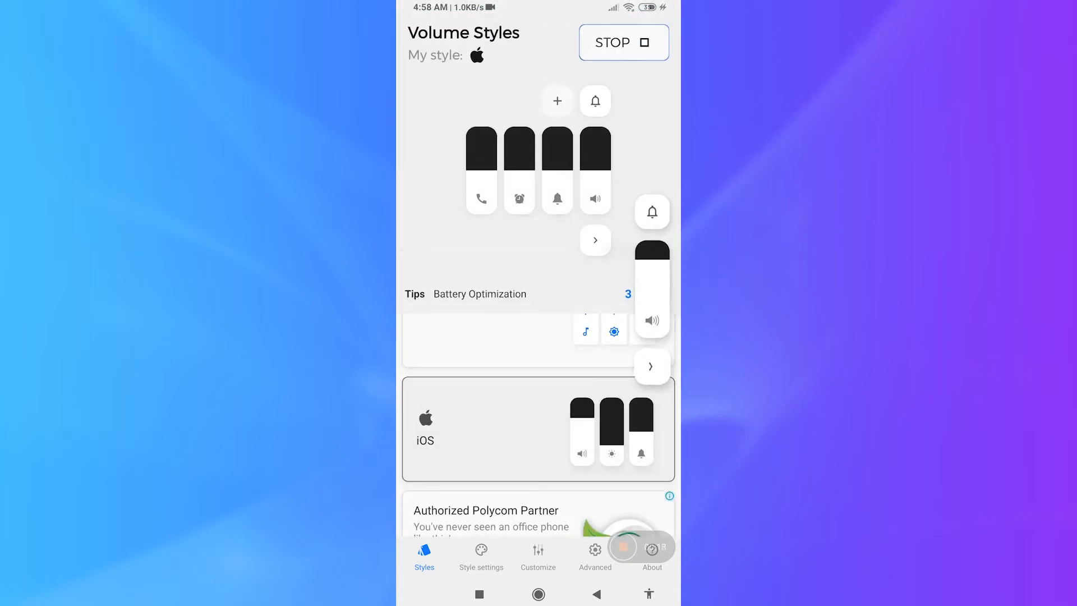
{"action": "left_click", "coordinate": [652, 366]}
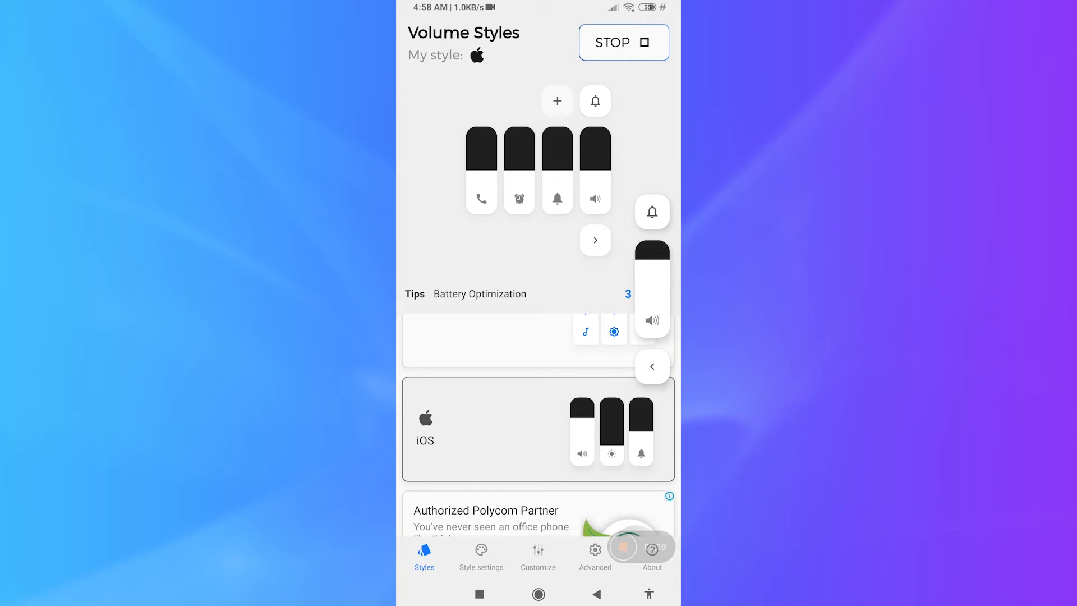
{"action": "scroll", "scroll_direction": "down", "scroll_amount": 3}
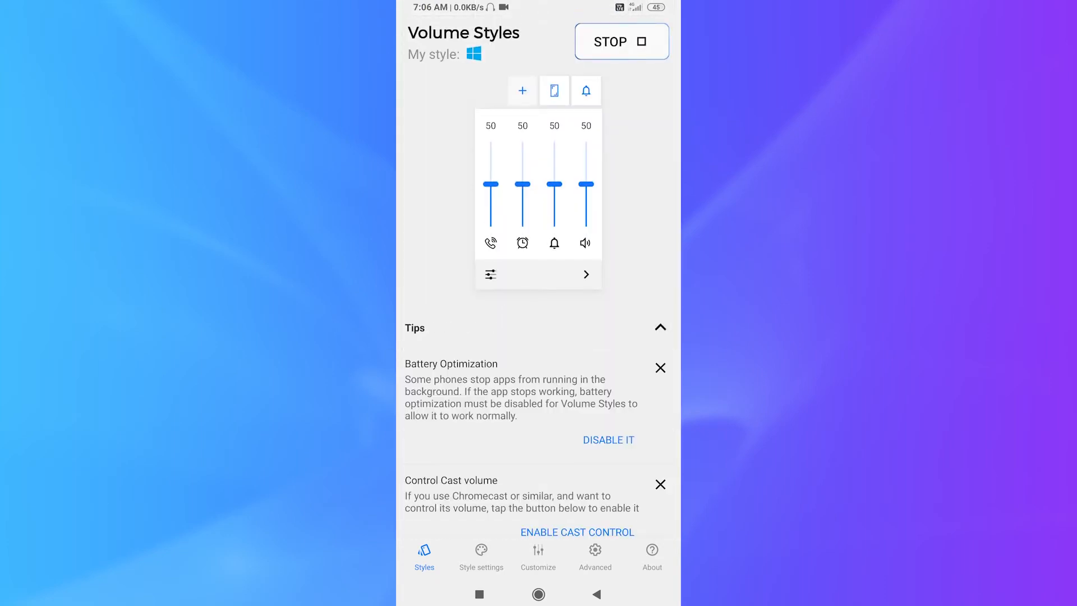
Collapse the tips, leave for the home screen and browse the styles list.
{"action": "left_click", "coordinate": [659, 327]}
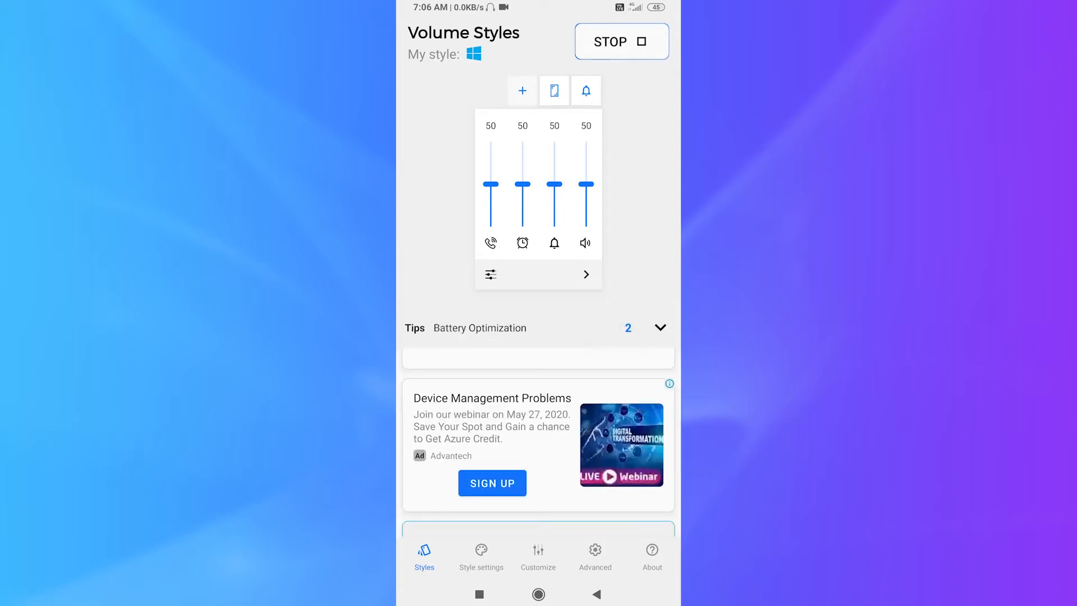
{"action": "left_click", "coordinate": [539, 595]}
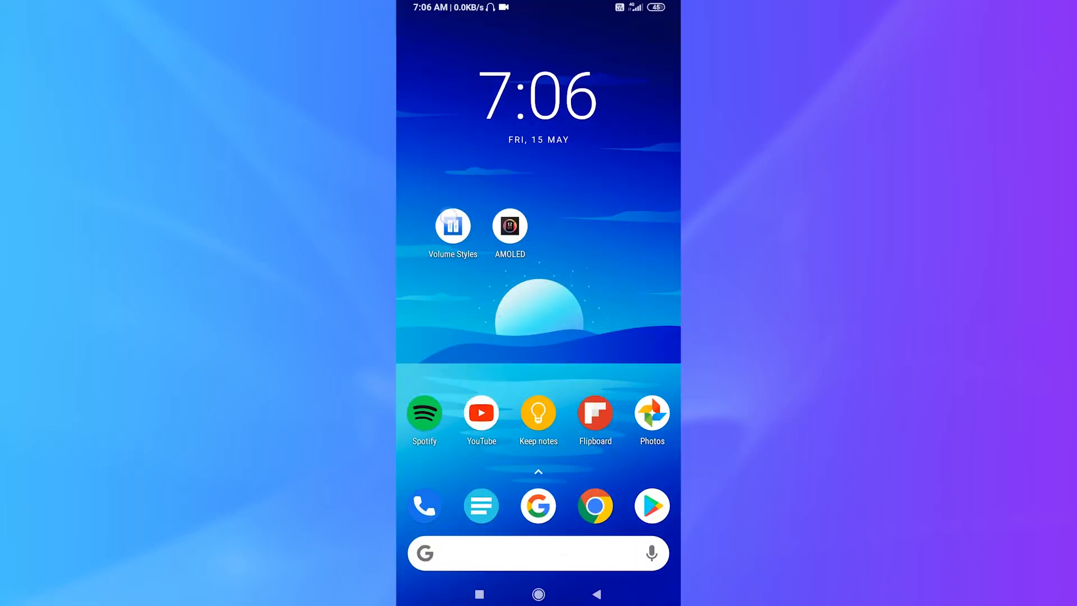
{"action": "left_click", "coordinate": [453, 227]}
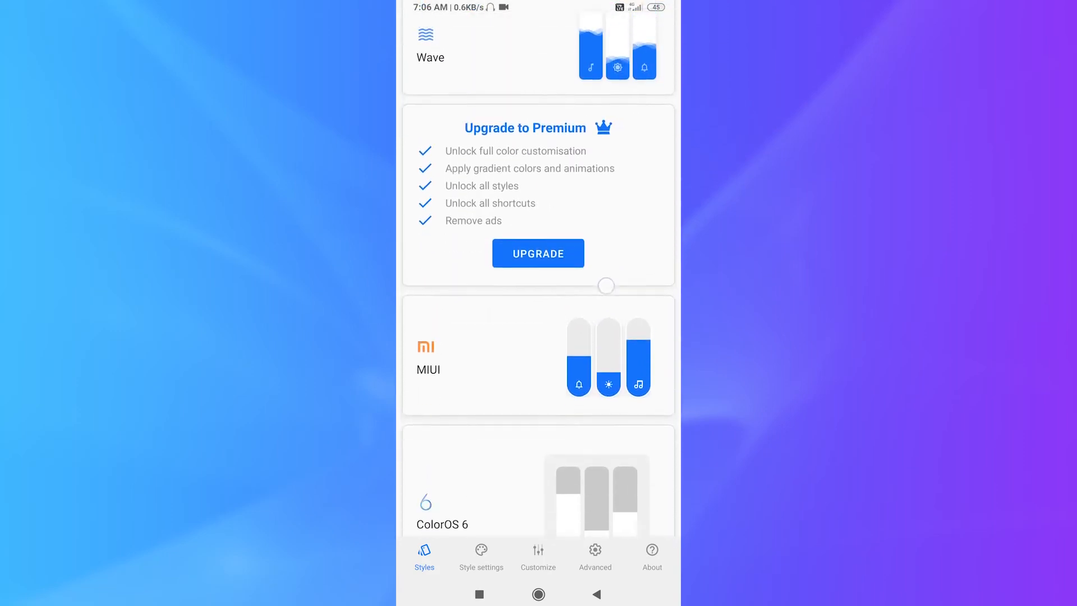
{"action": "scroll", "scroll_direction": "down", "scroll_amount": 3}
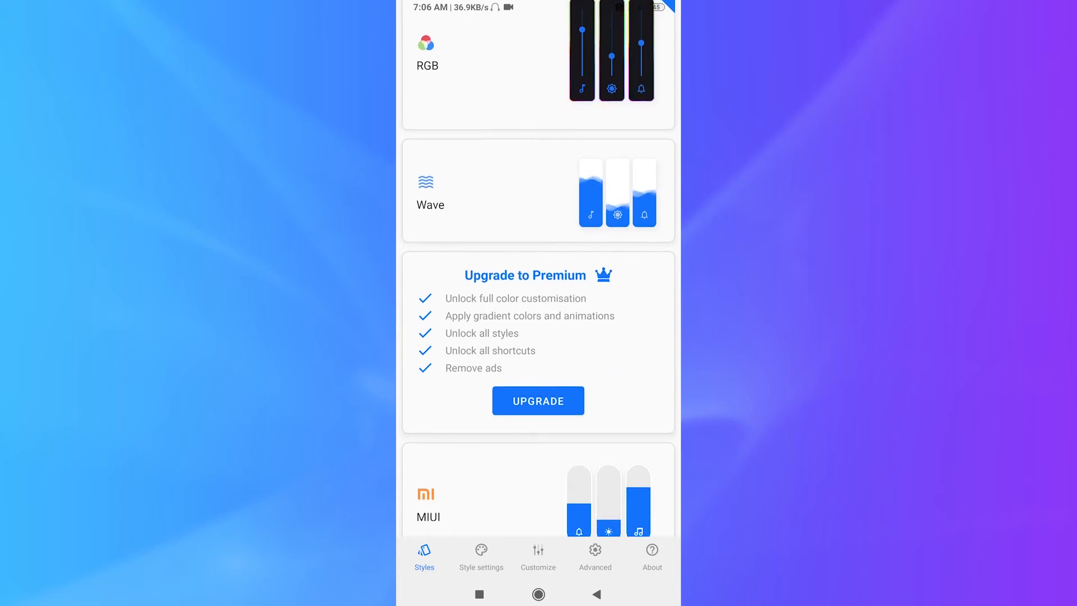
{"action": "scroll", "scroll_direction": "down", "scroll_amount": 3}
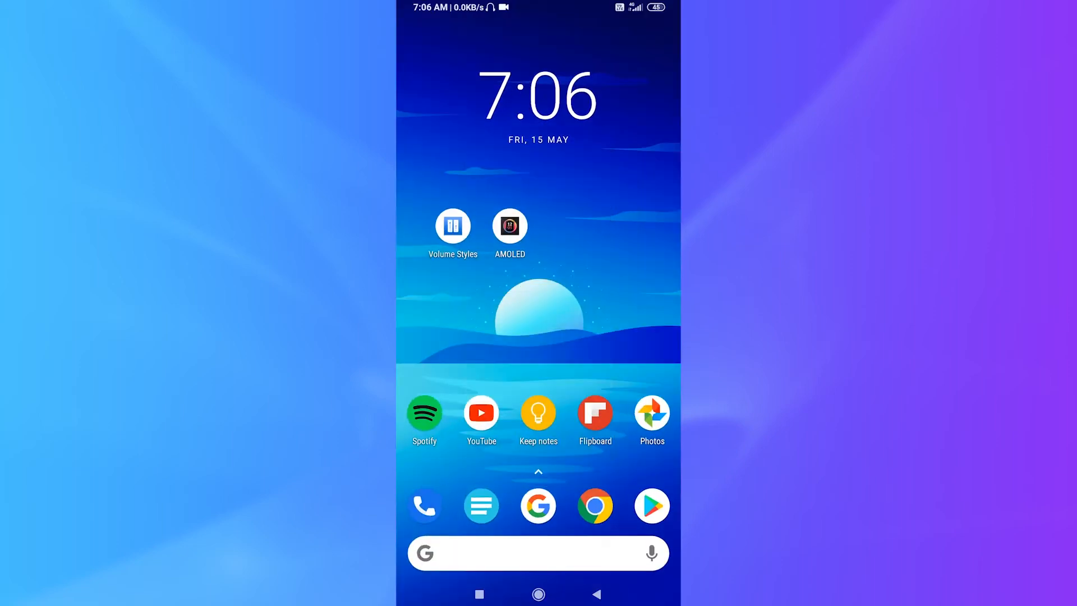
{"action": "left_click", "coordinate": [453, 226]}
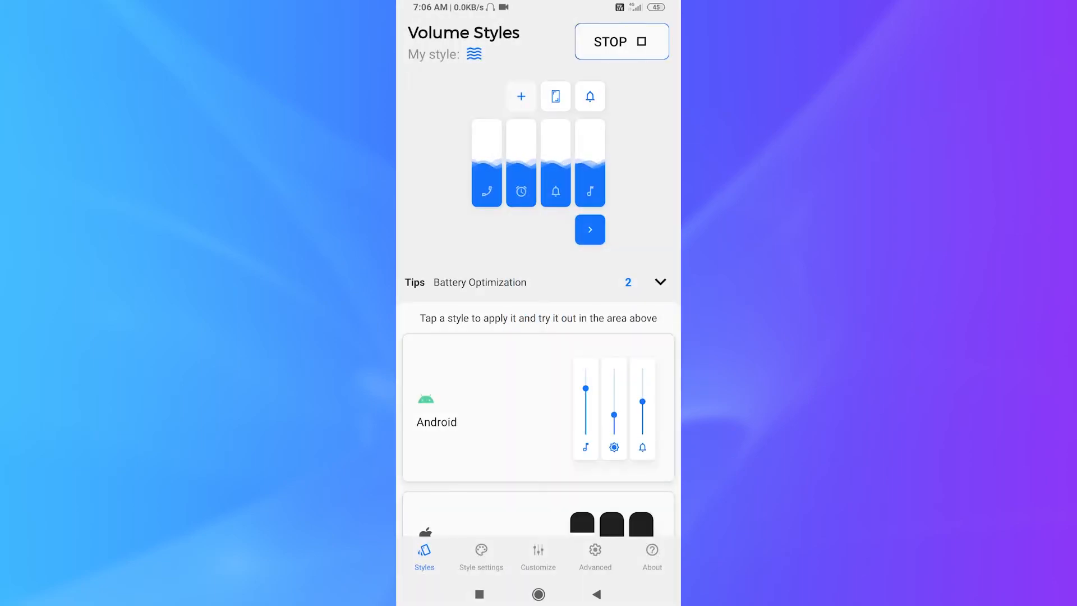
Expand the panel to show Ring, Alarm and Voice call, then collapse to Media.
{"action": "scroll", "scroll_direction": "down", "scroll_amount": 3}
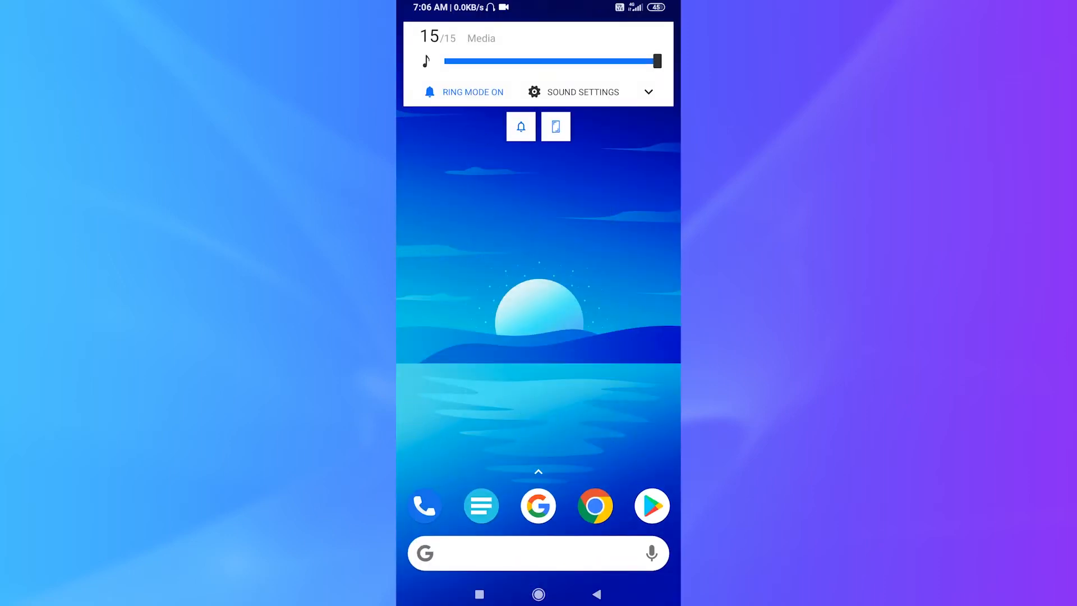
{"action": "left_click", "coordinate": [647, 92]}
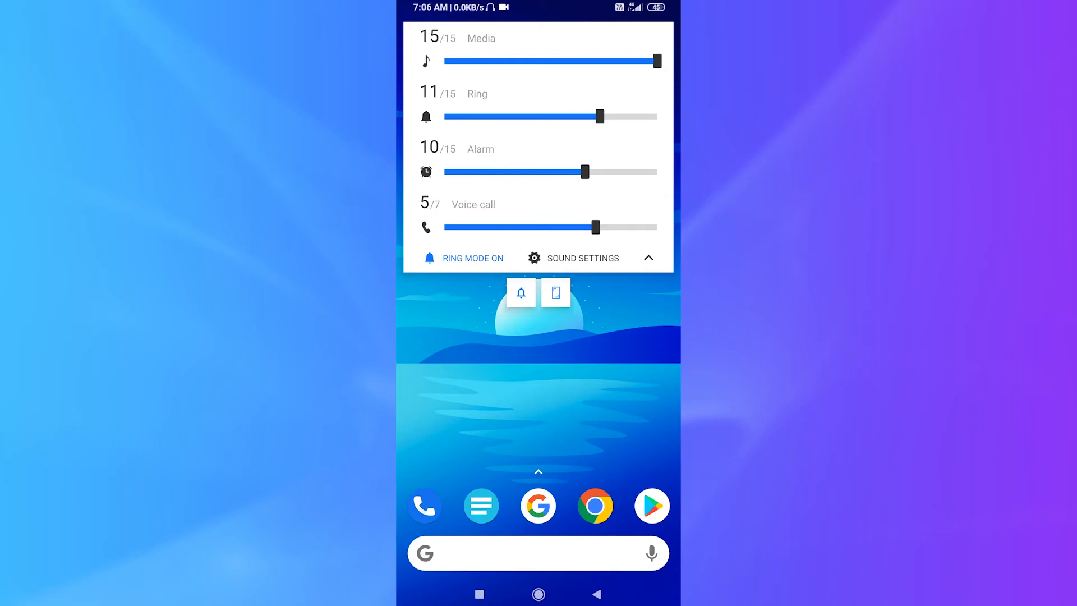
{"action": "left_click", "coordinate": [582, 258]}
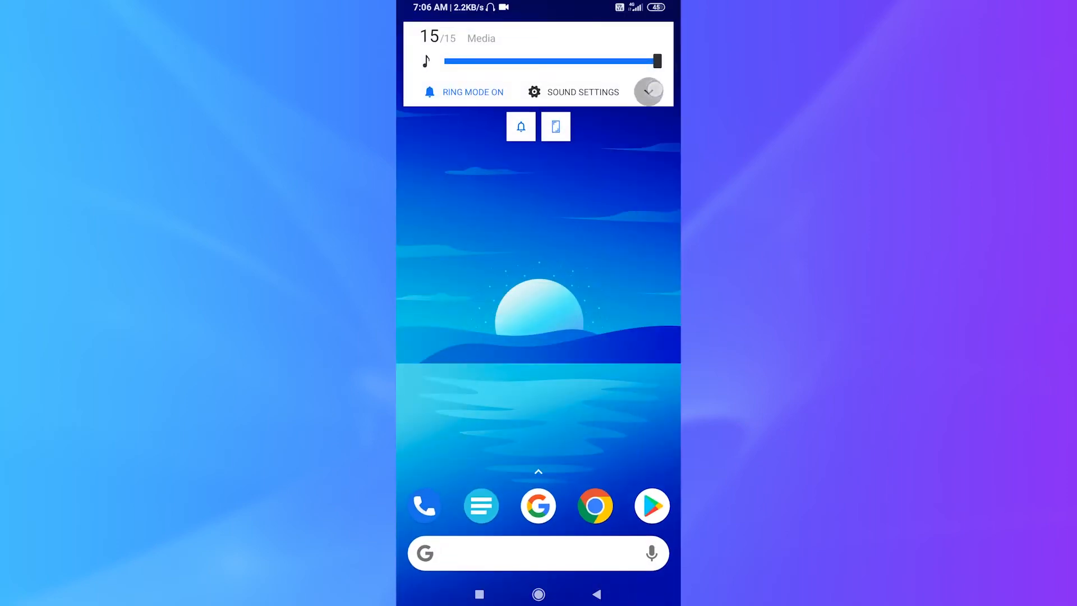
{"action": "left_click", "coordinate": [647, 91]}
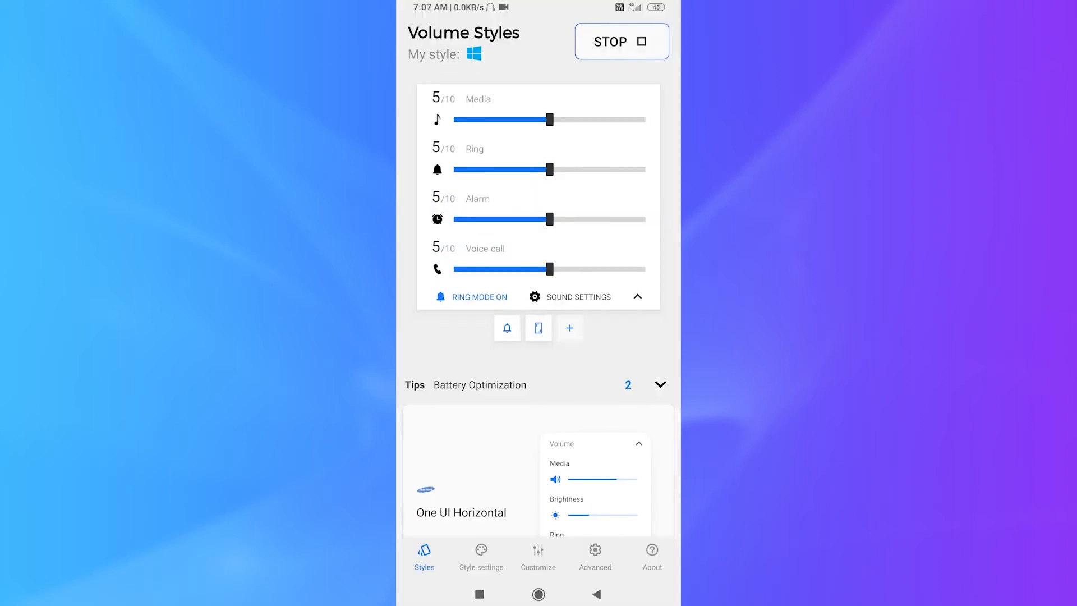
Apply the Knob style, switch its dial to voice call, then dismiss it.
{"action": "scroll", "scroll_direction": "down", "scroll_amount": 3}
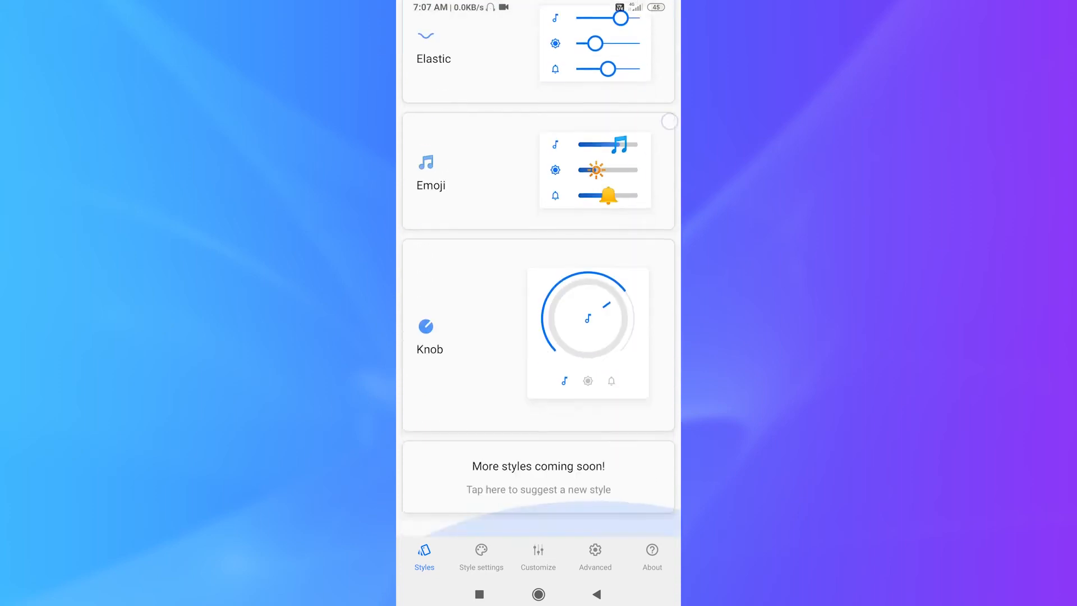
{"action": "left_click", "coordinate": [538, 333]}
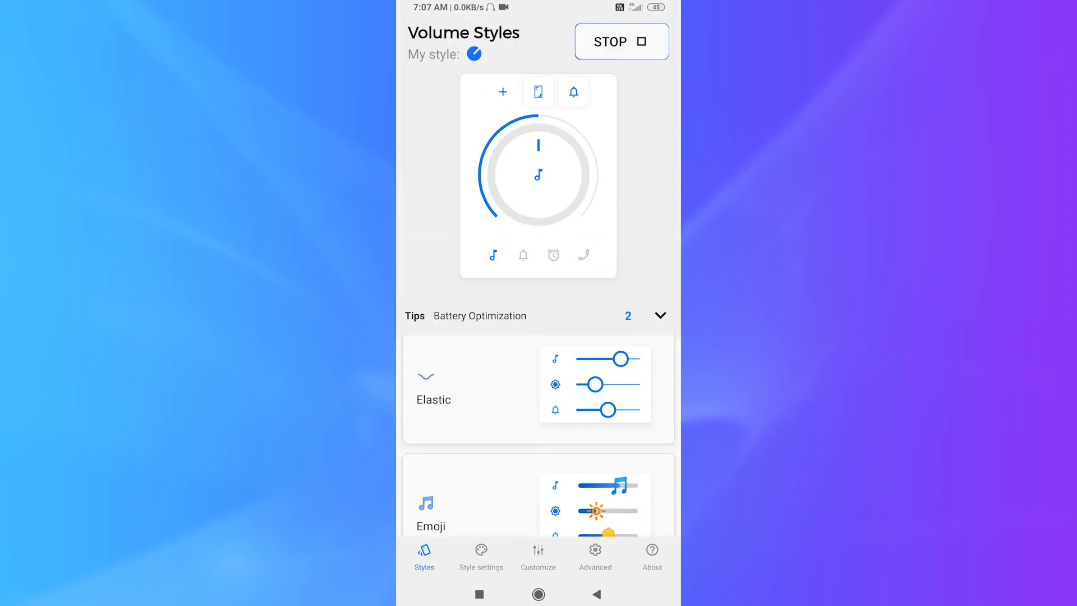
{"action": "left_click", "coordinate": [539, 594]}
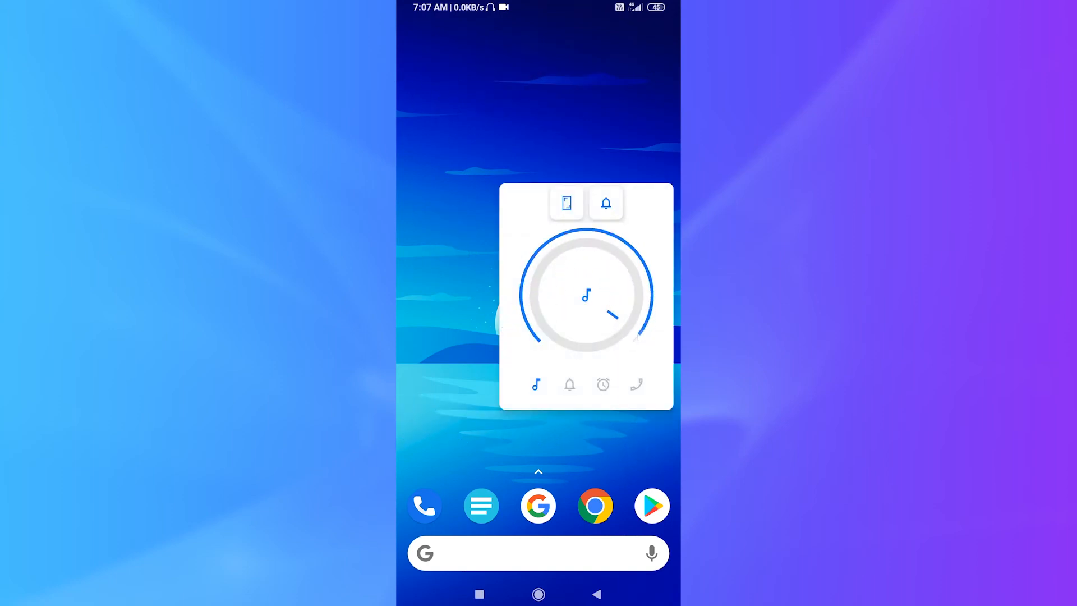
{"action": "left_click", "coordinate": [636, 383]}
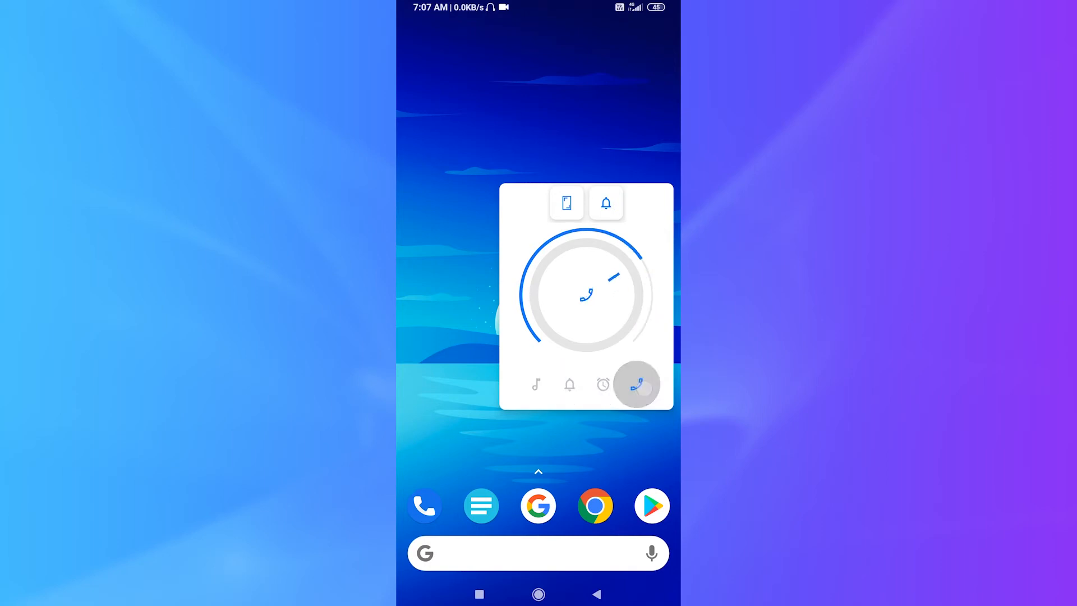
{"action": "left_click", "coordinate": [535, 384]}
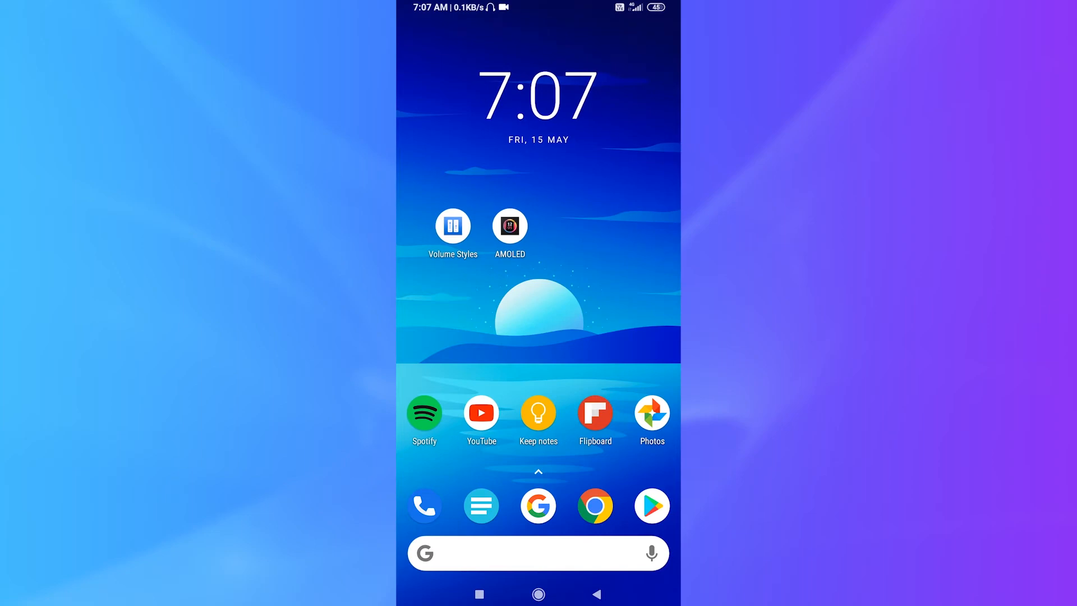
Reopen Volume Styles, expand the tips and go to the appearance settings.
{"action": "left_click", "coordinate": [452, 226]}
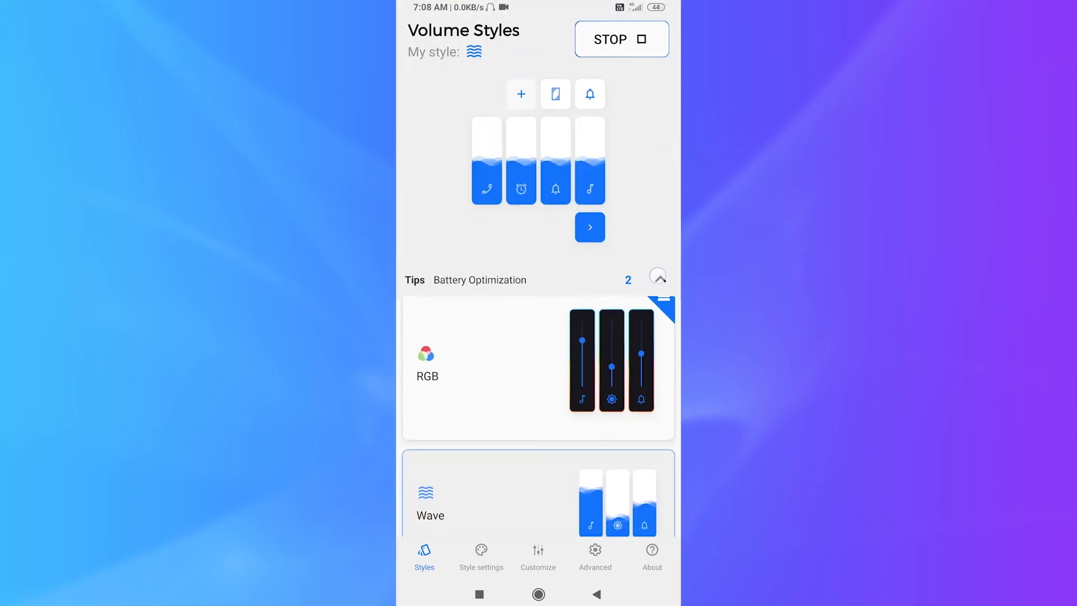
{"action": "left_click", "coordinate": [656, 276]}
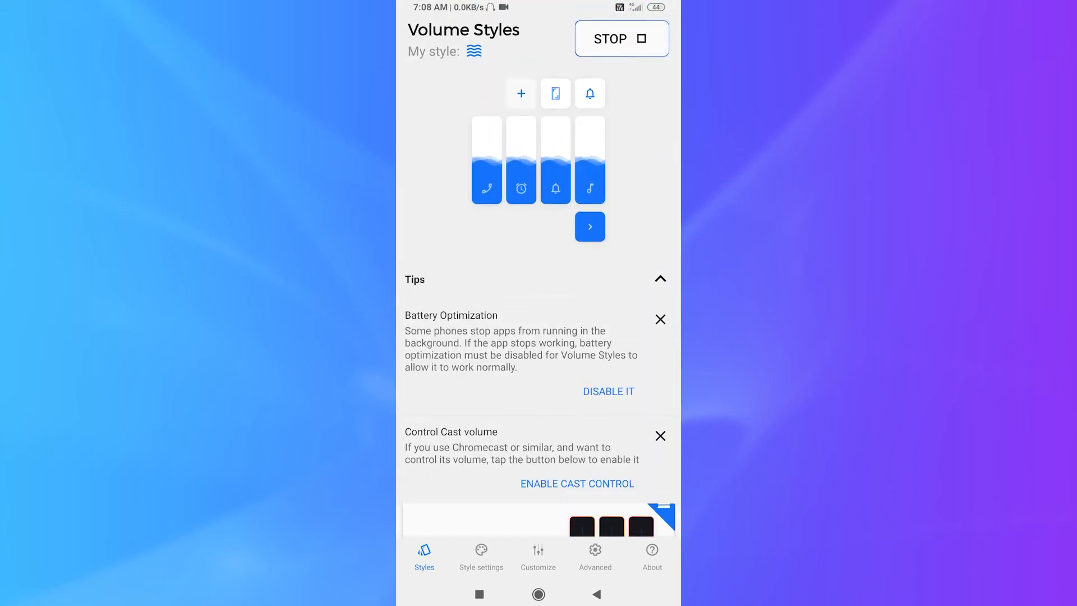
{"action": "left_click", "coordinate": [481, 555]}
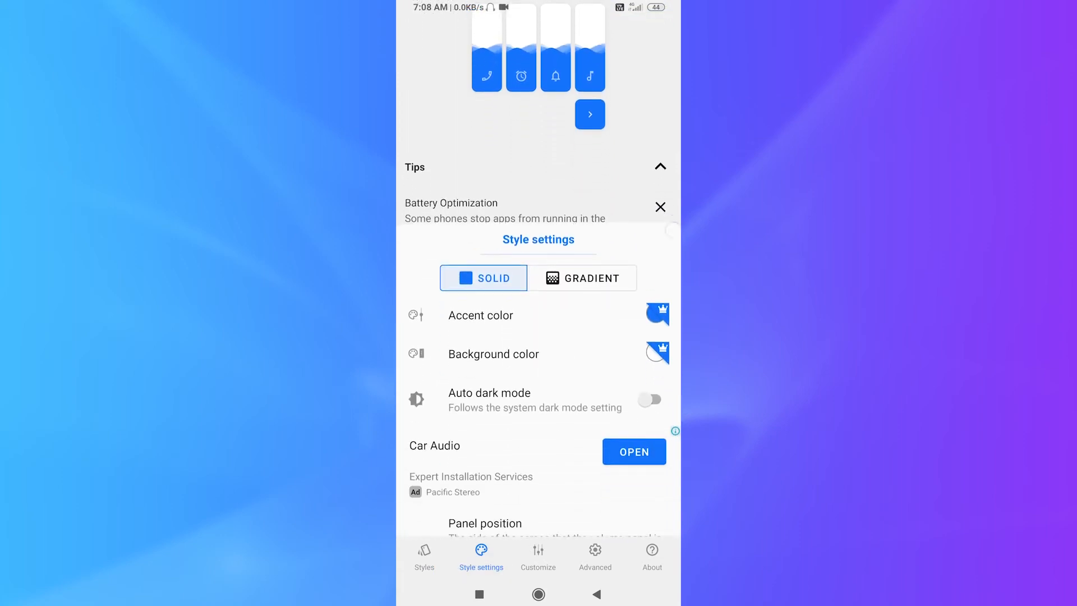
{"action": "scroll", "scroll_direction": "down", "scroll_amount": 3}
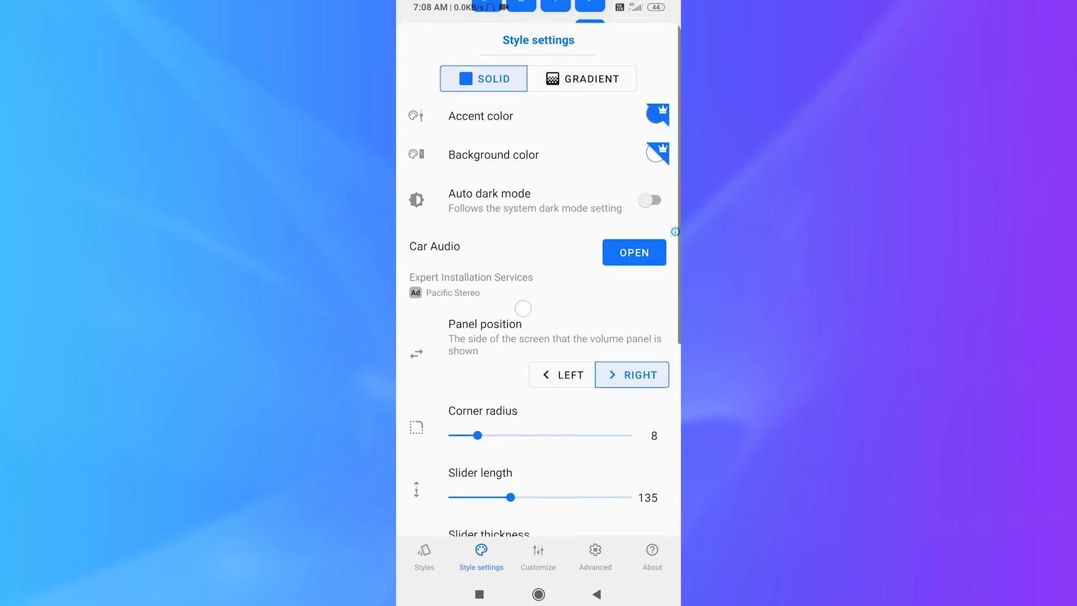
Switch Auto dark mode on and back off, returning to the appearance section.
{"action": "left_click", "coordinate": [649, 200]}
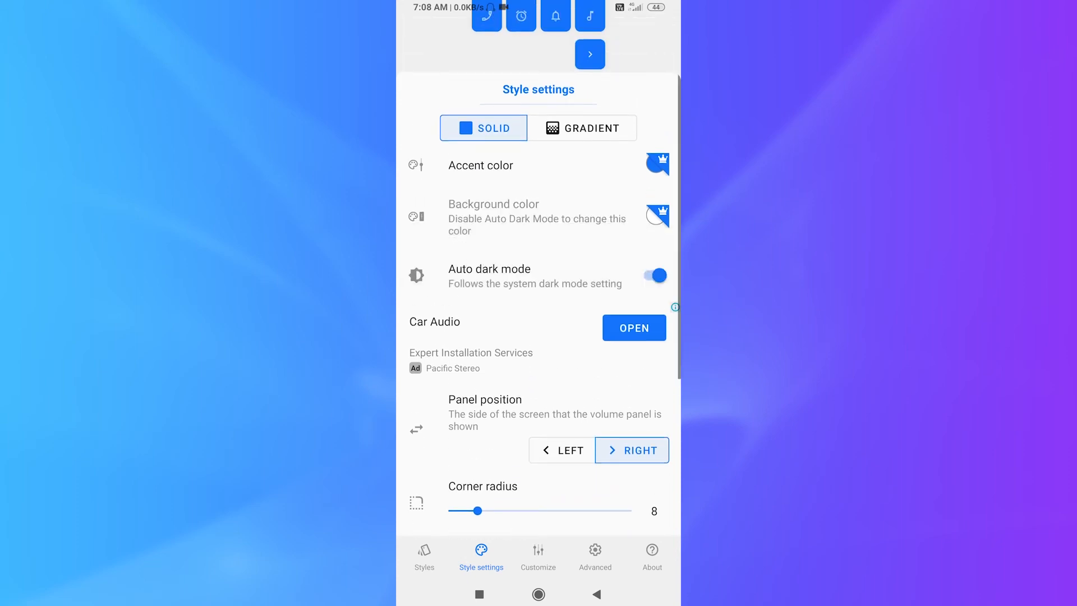
{"action": "left_click", "coordinate": [652, 276]}
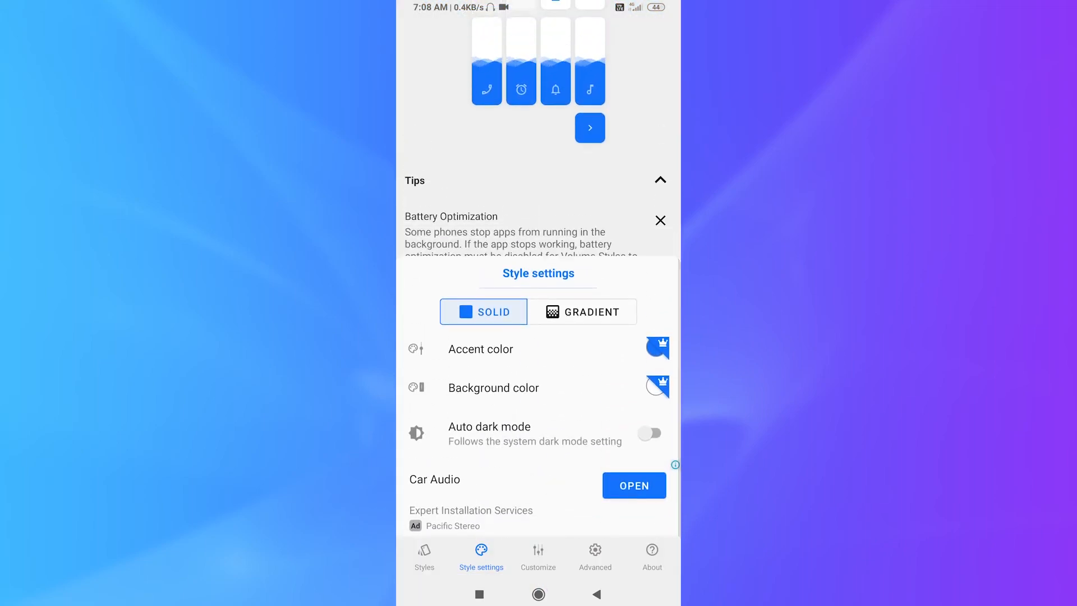
{"action": "left_click", "coordinate": [582, 312]}
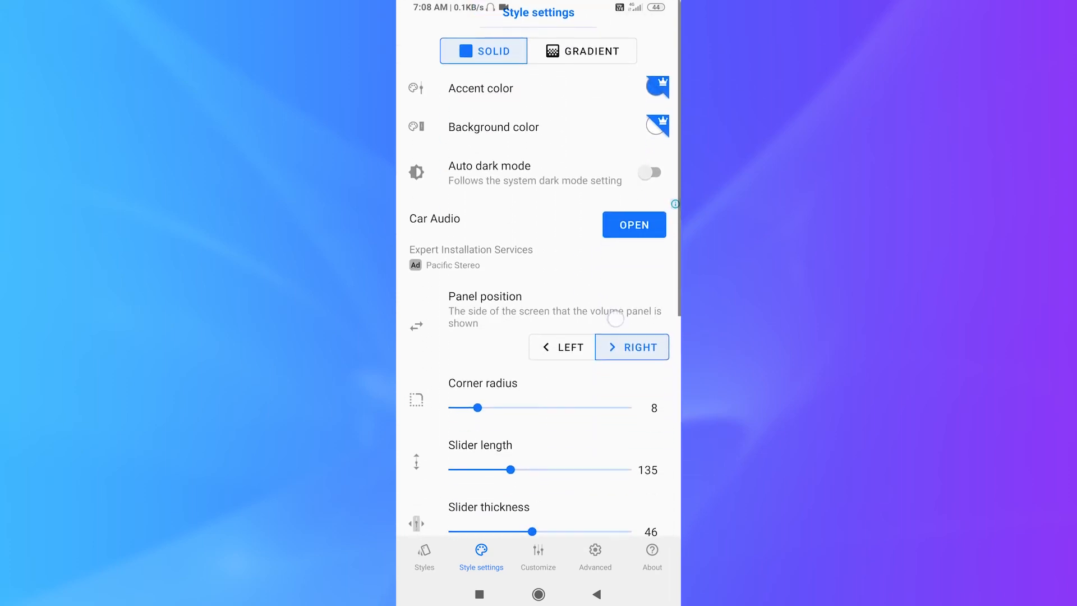
{"action": "scroll", "scroll_direction": "up", "scroll_amount": 3}
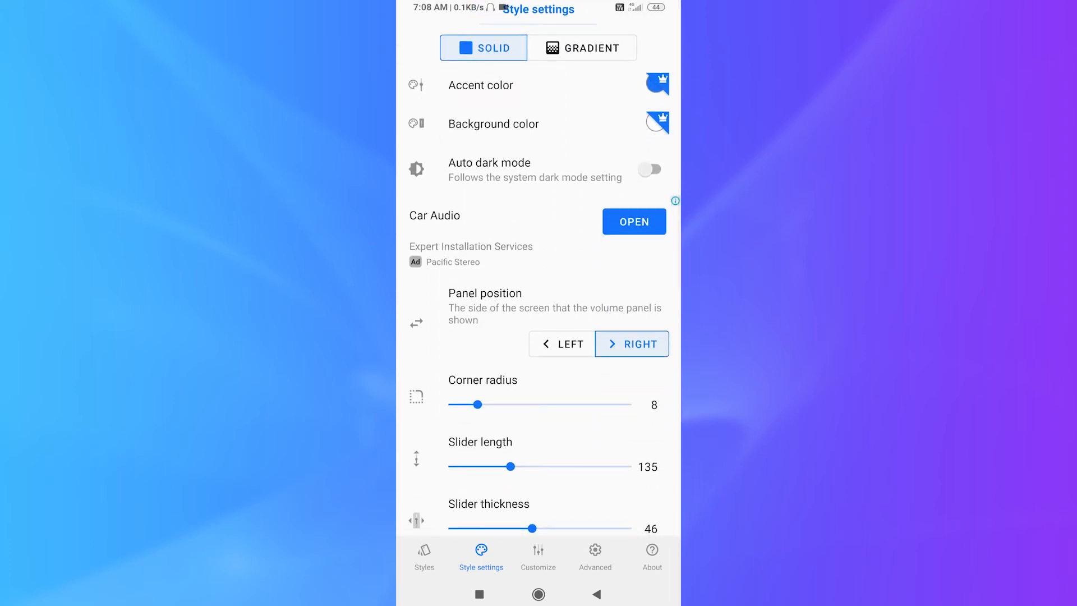
Move the panel left, back to right, and set corner radius to 15.
{"action": "left_click", "coordinate": [562, 344]}
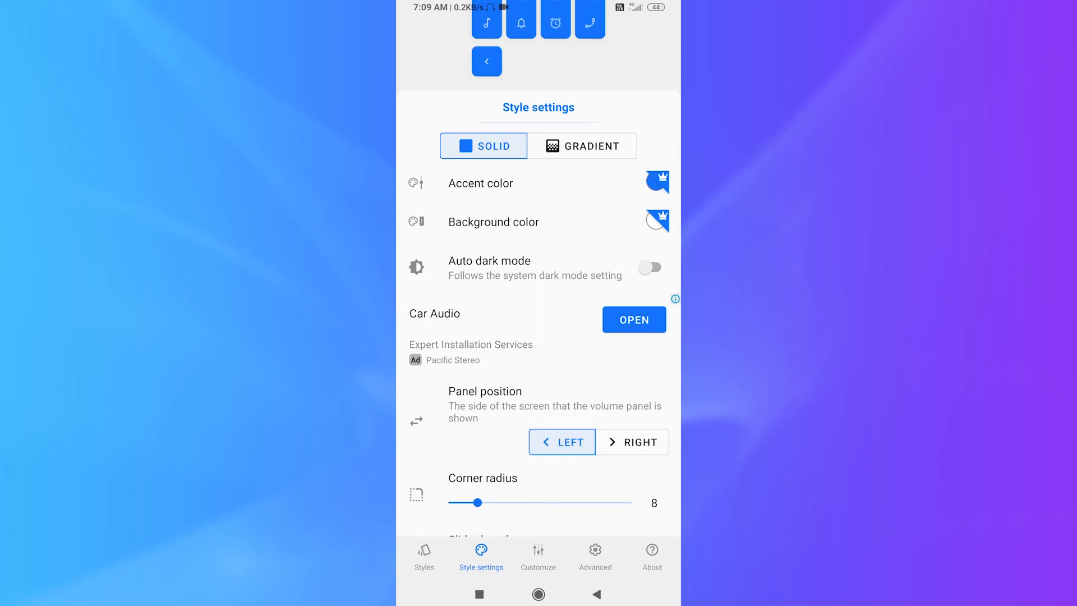
{"action": "left_click", "coordinate": [631, 441]}
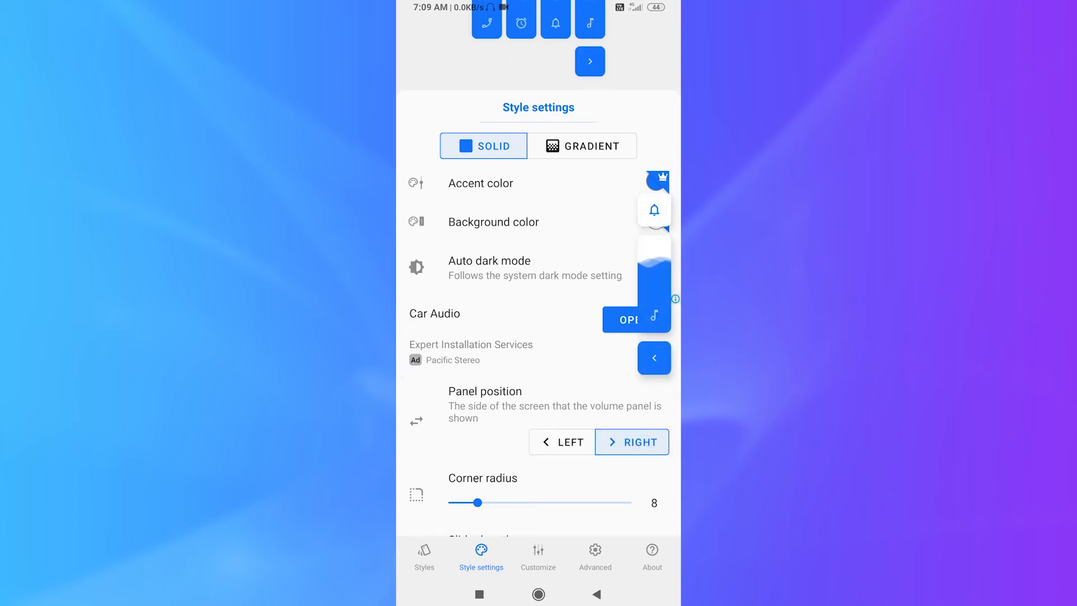
{"action": "left_click", "coordinate": [653, 358]}
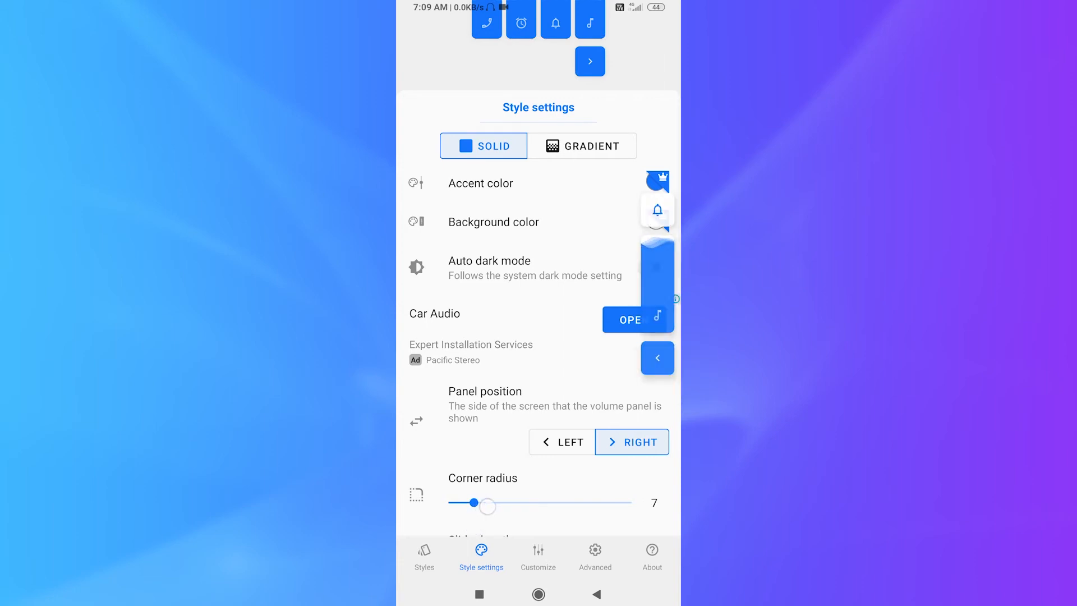
{"action": "scroll", "scroll_direction": "down", "scroll_amount": 3}
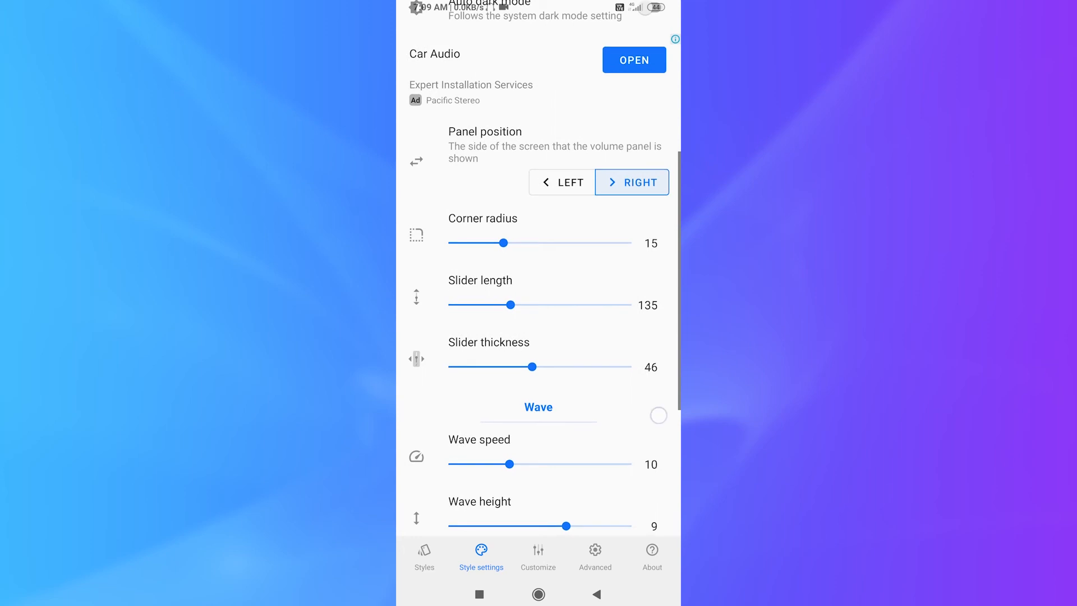
{"action": "scroll", "scroll_direction": "up", "scroll_amount": 3}
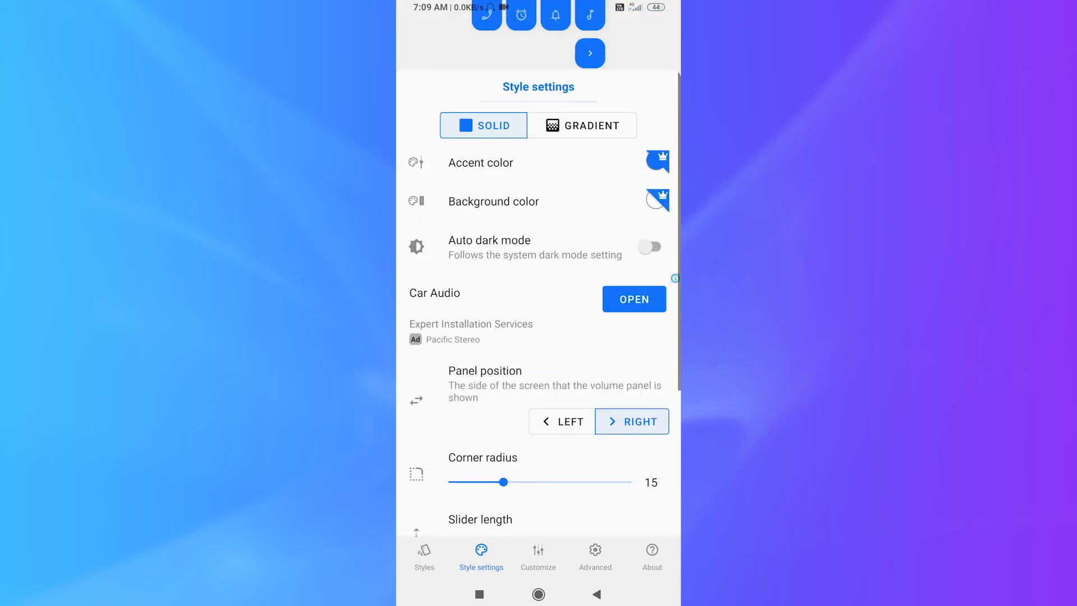
Keep Brightness enabled under Slider types and confirm with OK.
{"action": "left_click", "coordinate": [538, 556]}
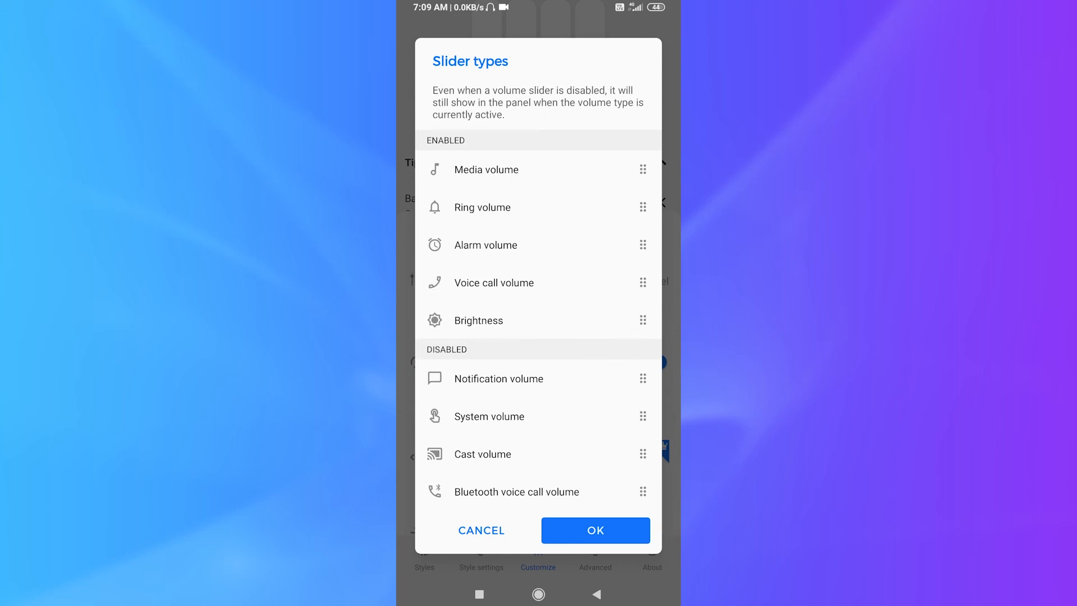
{"action": "left_click", "coordinate": [595, 530]}
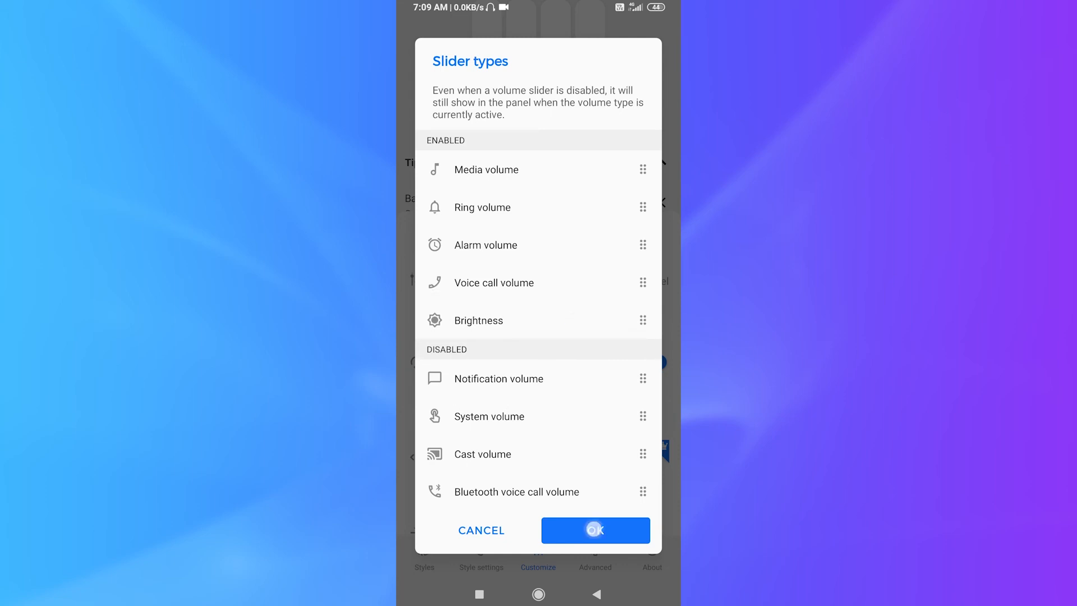
{"action": "left_click", "coordinate": [595, 530]}
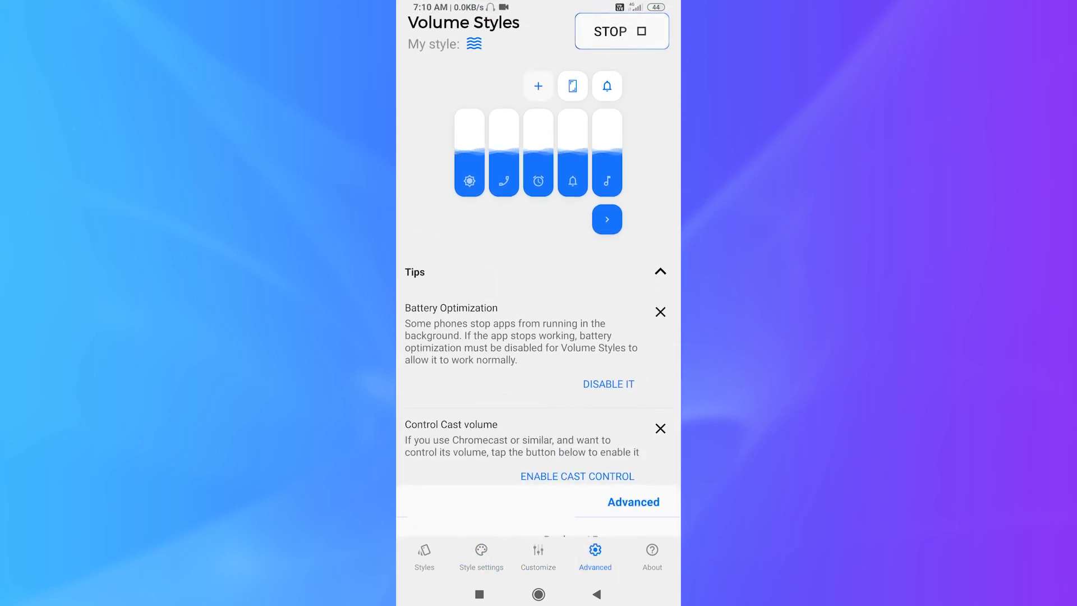
In Advanced, switch 'Allow changing auto brightness' on, then back off.
{"action": "scroll", "scroll_direction": "down", "scroll_amount": 3}
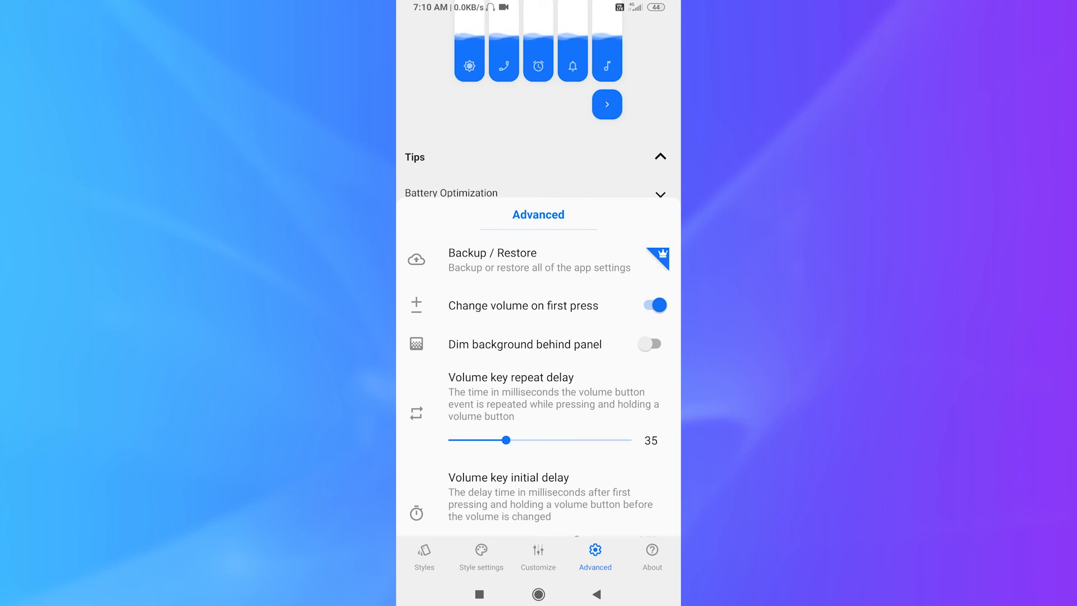
{"action": "scroll", "scroll_direction": "up", "scroll_amount": 3}
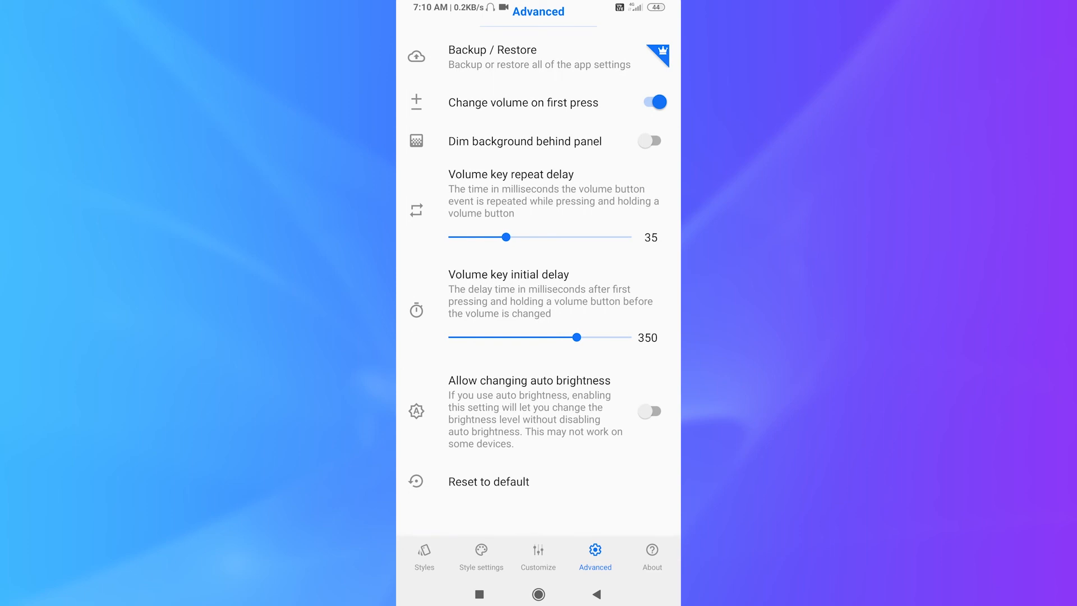
{"action": "left_click", "coordinate": [649, 411]}
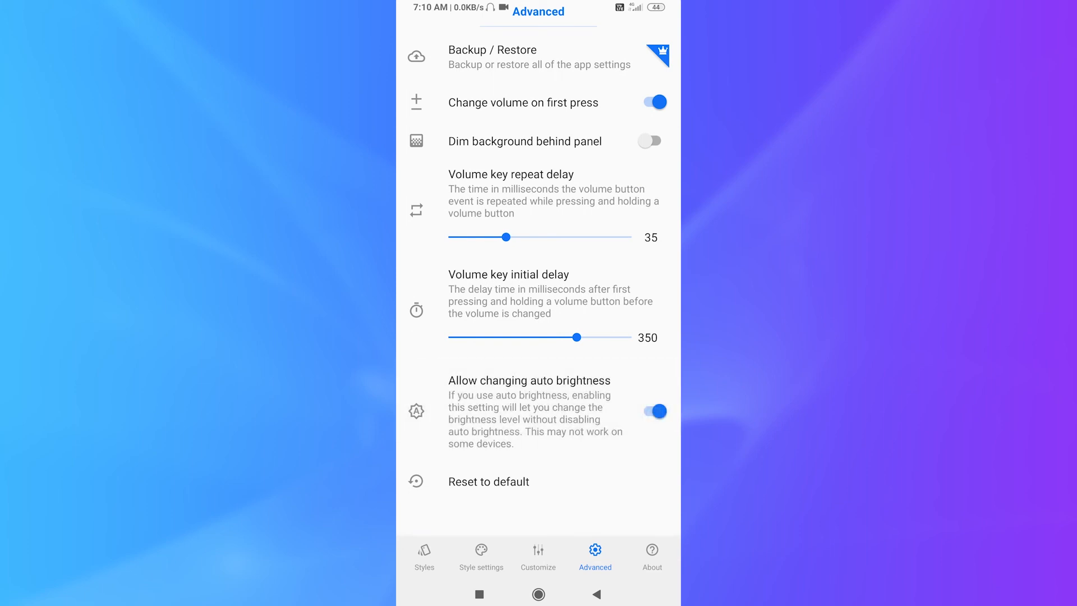
{"action": "left_click", "coordinate": [649, 410]}
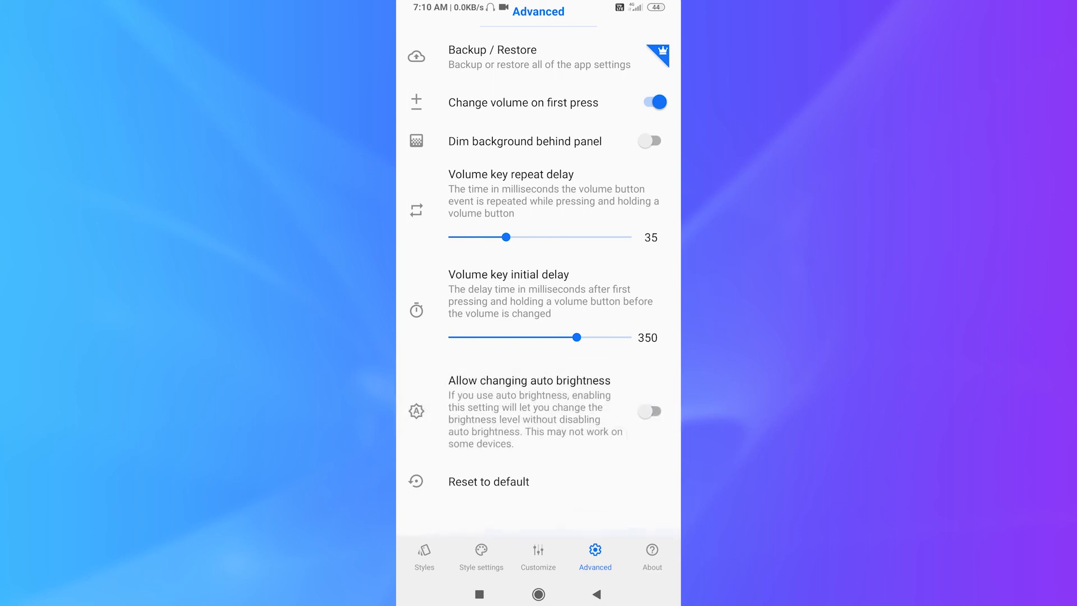
Look through About, Advanced and Customize, then scroll the Styles gallery.
{"action": "left_click", "coordinate": [651, 557]}
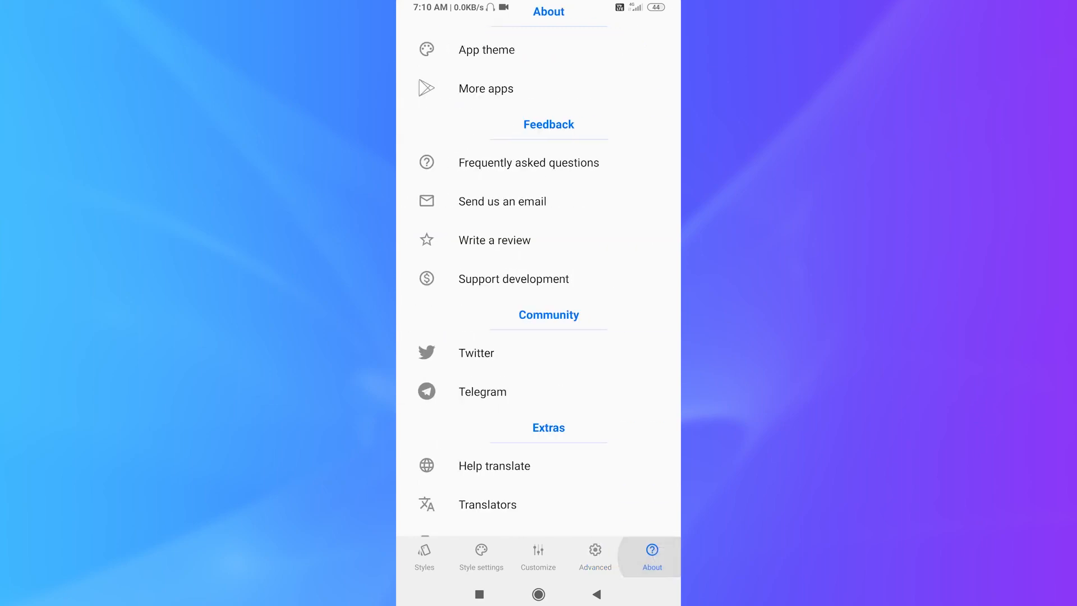
{"action": "left_click", "coordinate": [595, 557]}
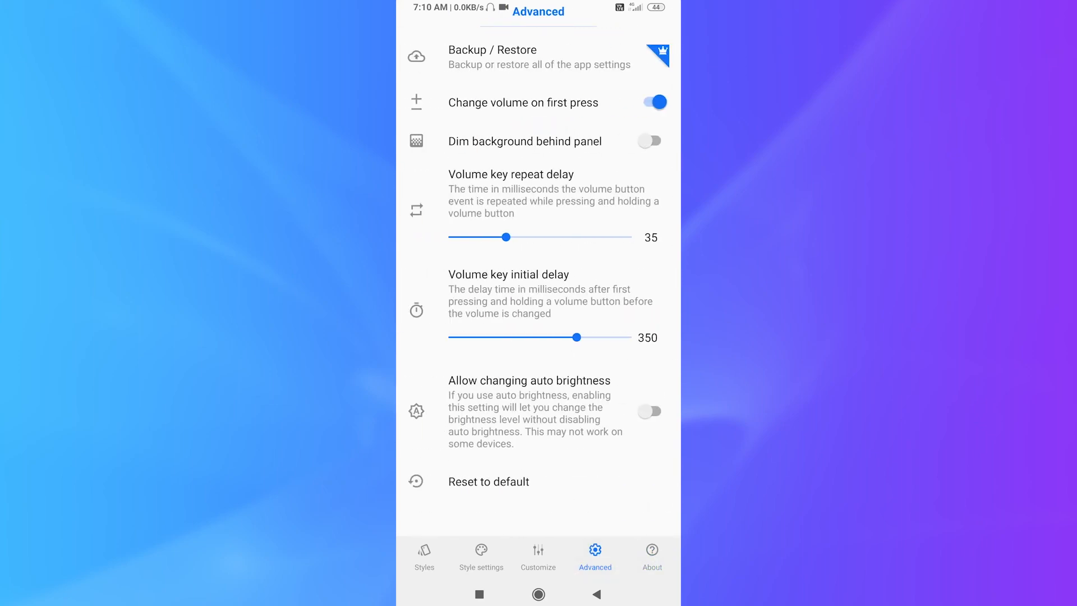
{"action": "left_click", "coordinate": [539, 557]}
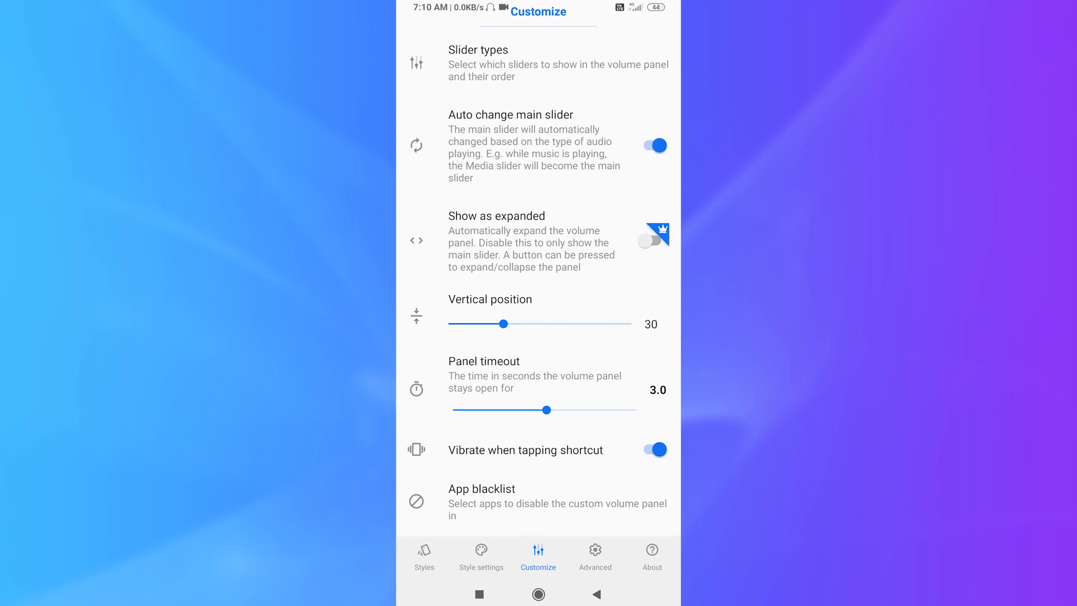
{"action": "left_click", "coordinate": [424, 555]}
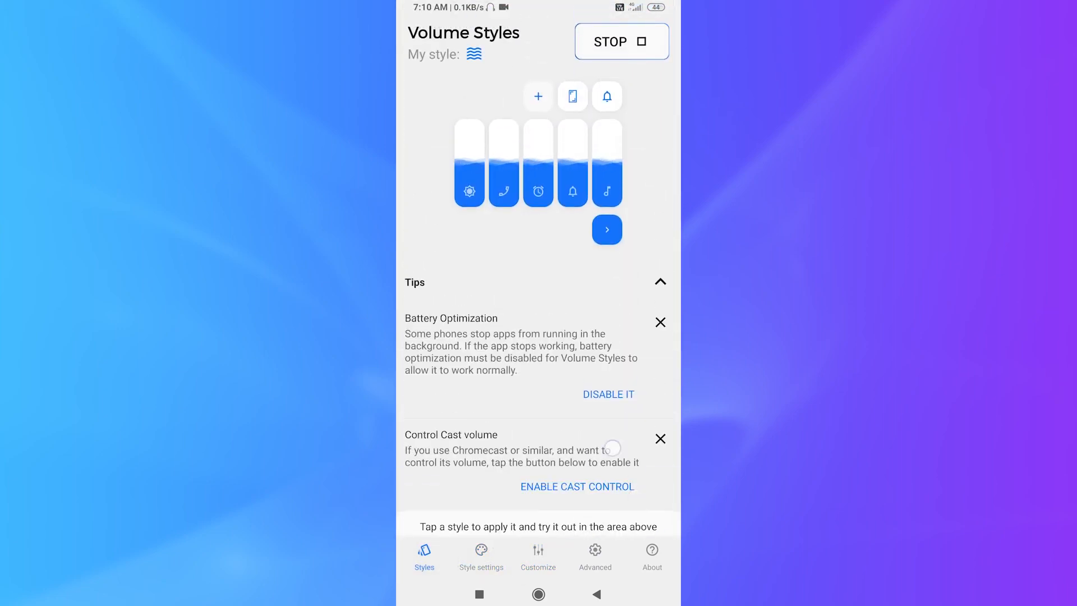
{"action": "scroll", "scroll_direction": "down", "scroll_amount": 3}
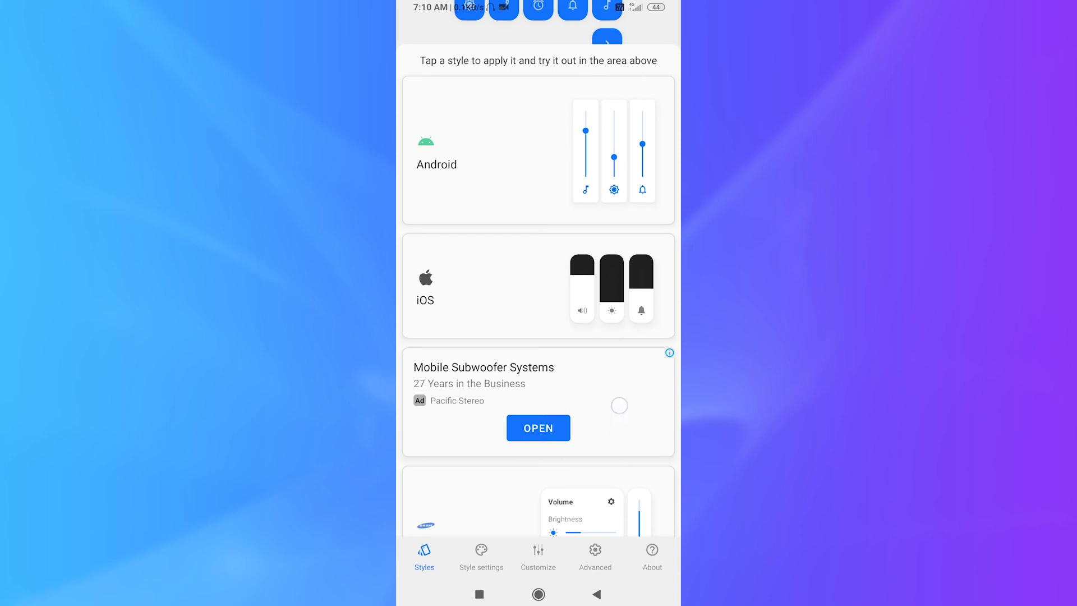